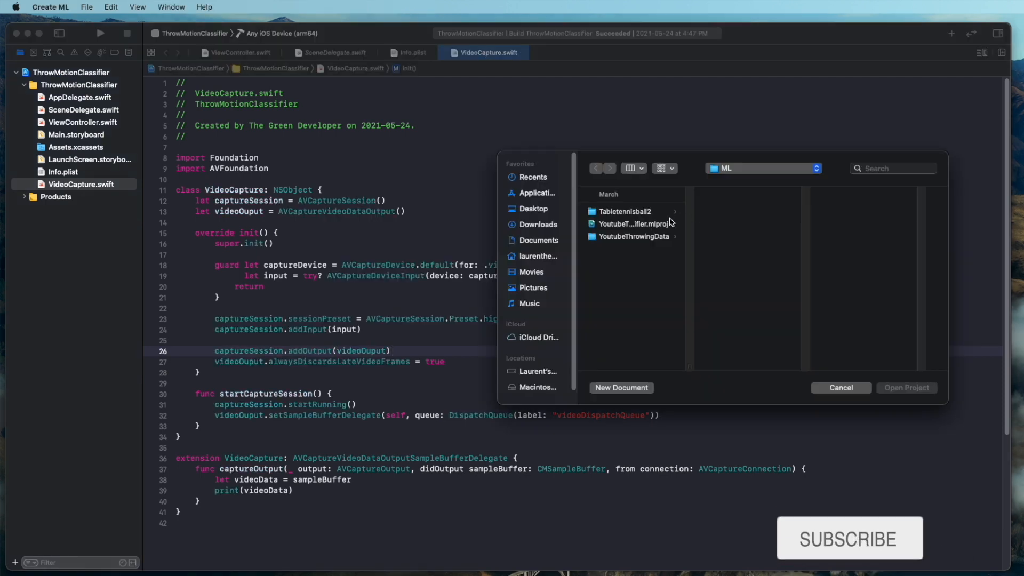
Open the YoutubeThrowingClassifier.mlproj project in Create ML
{"action": "left_click", "coordinate": [632, 224]}
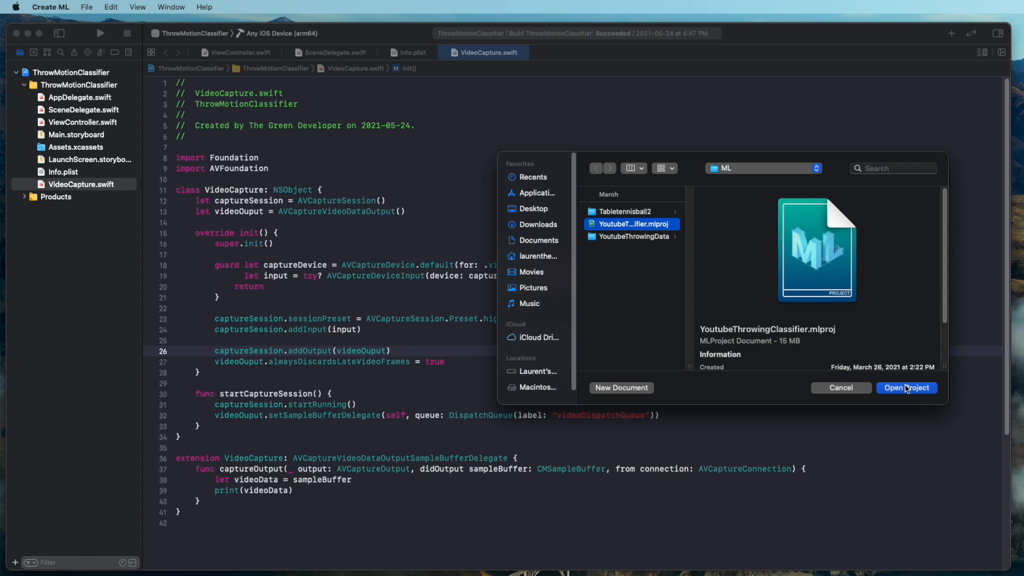
{"action": "left_click", "coordinate": [907, 387]}
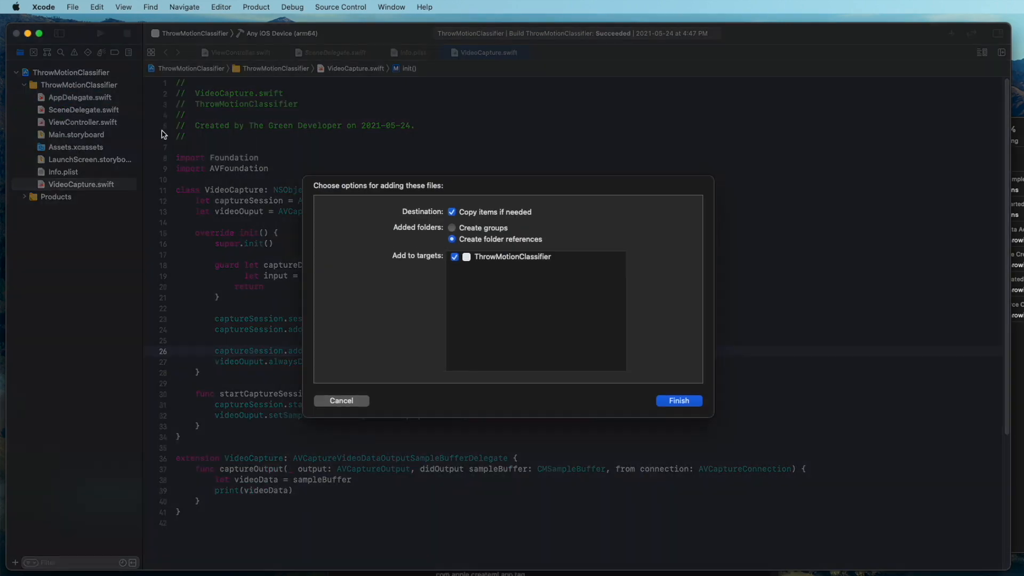
Add the YoutubeThrowingClassifier_1 model to the project, then return to VideoCapture.swift after videoOuput
{"action": "left_click", "coordinate": [679, 401]}
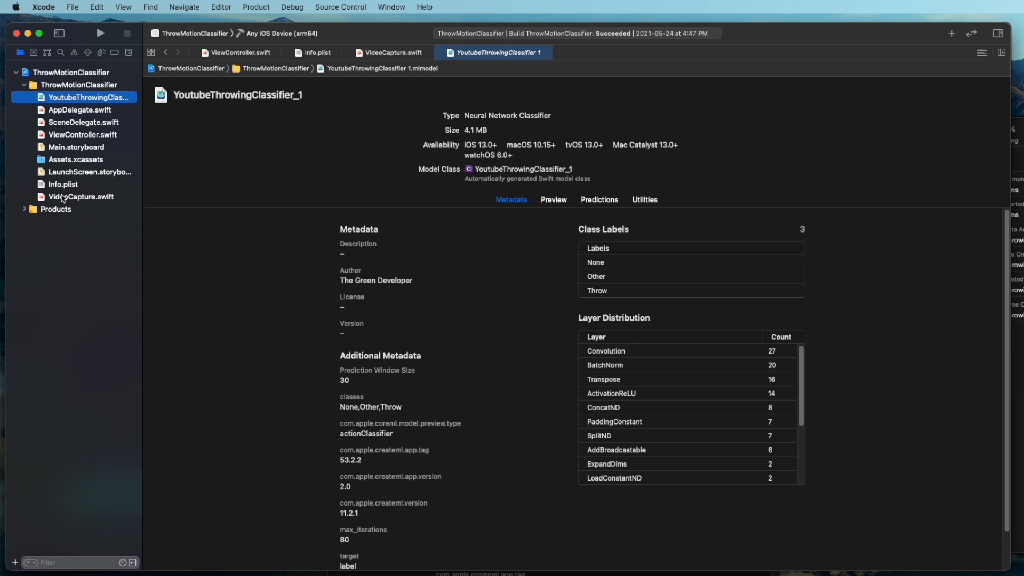
{"action": "left_click", "coordinate": [84, 135]}
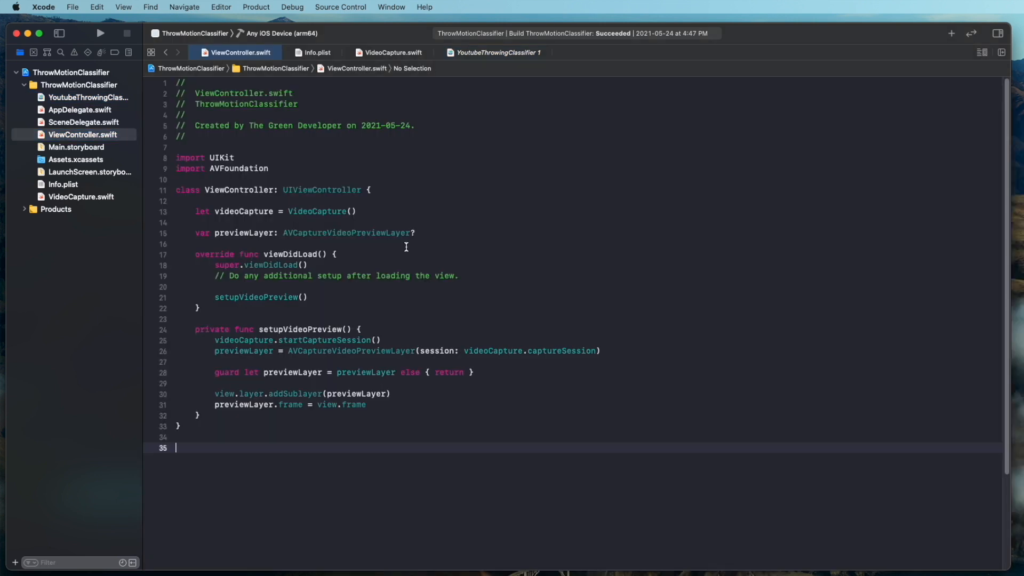
{"action": "left_click", "coordinate": [390, 52]}
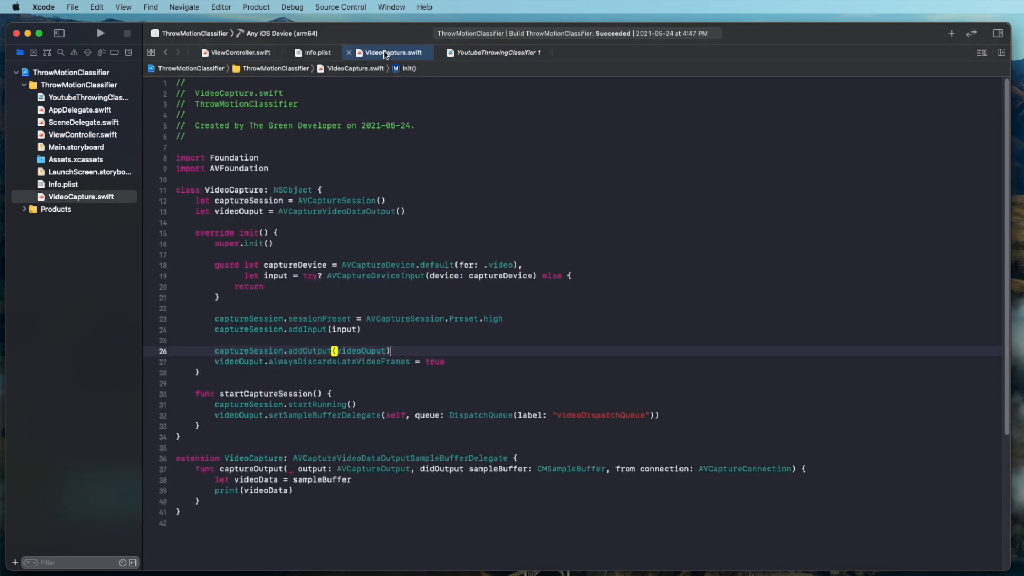
{"action": "mouse_move", "coordinate": [359, 181]}
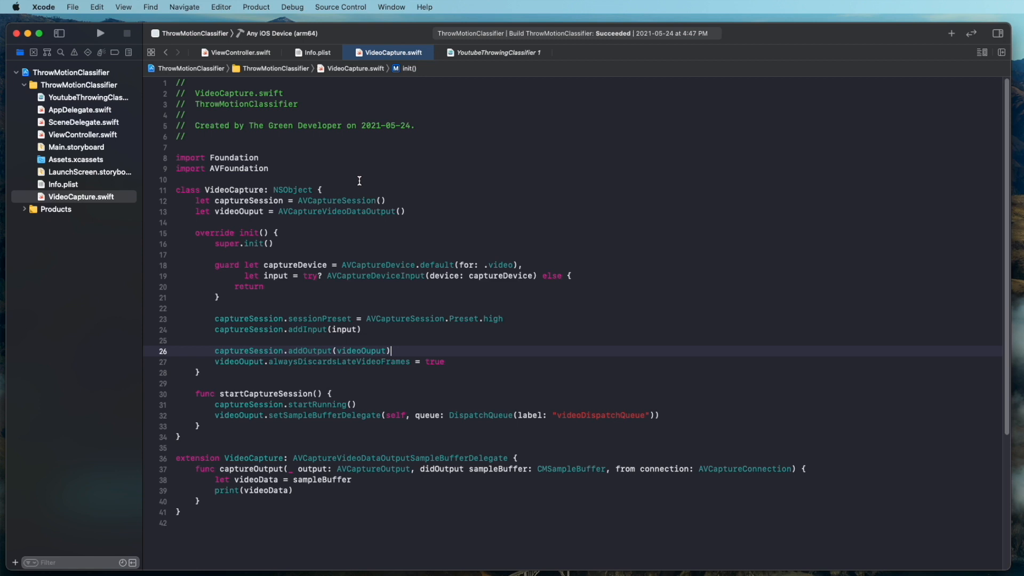
{"action": "left_click", "coordinate": [407, 211]}
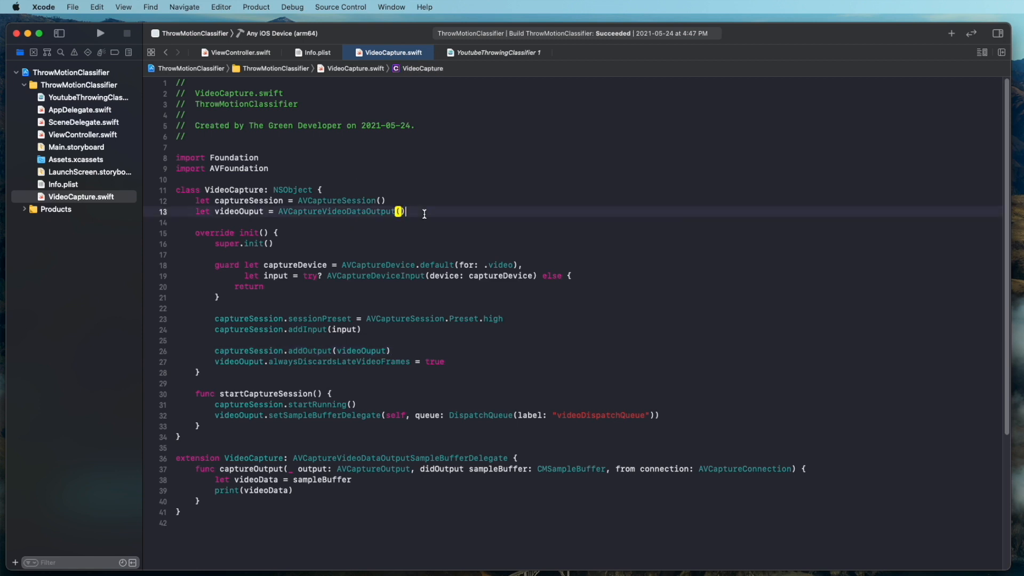
Declare a predictor = Predictor property and start a new Swift file named Predictor
{"action": "key", "text": "return"}
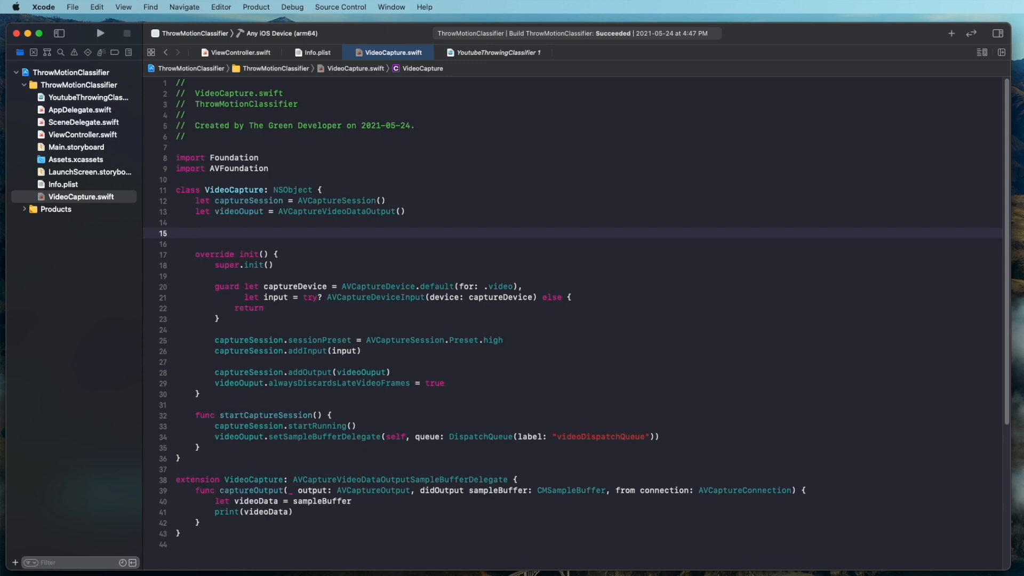
{"action": "type", "text": "let predictor"}
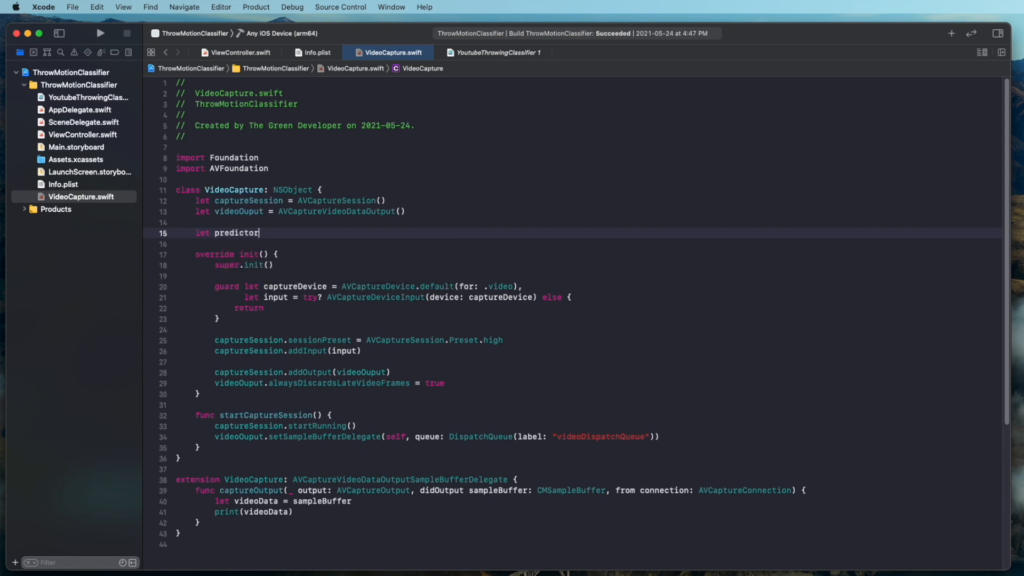
{"action": "type", "text": "= Predictor("}
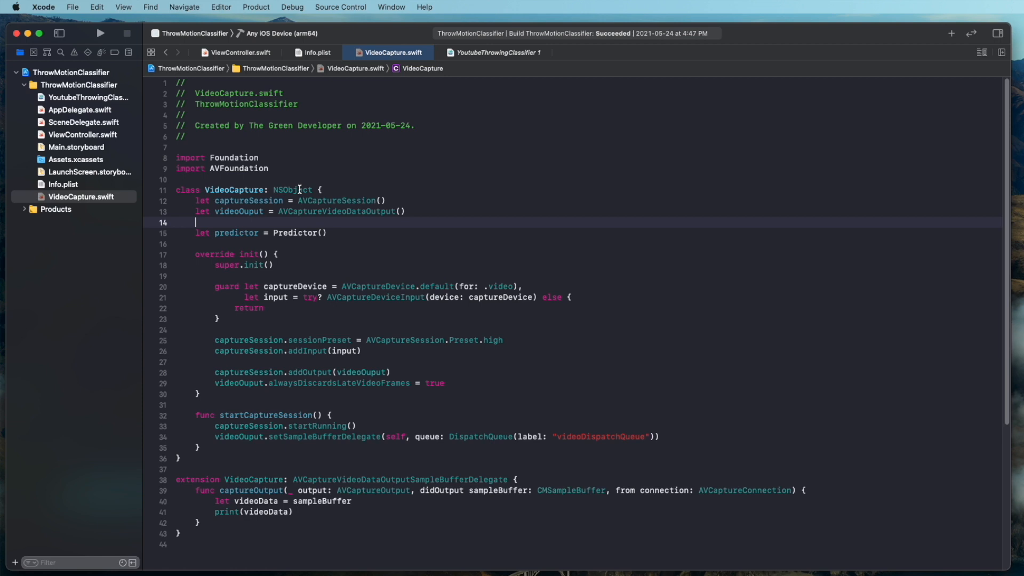
{"action": "double_click", "coordinate": [233, 232]}
{"action": "type", "text": "Predic"}
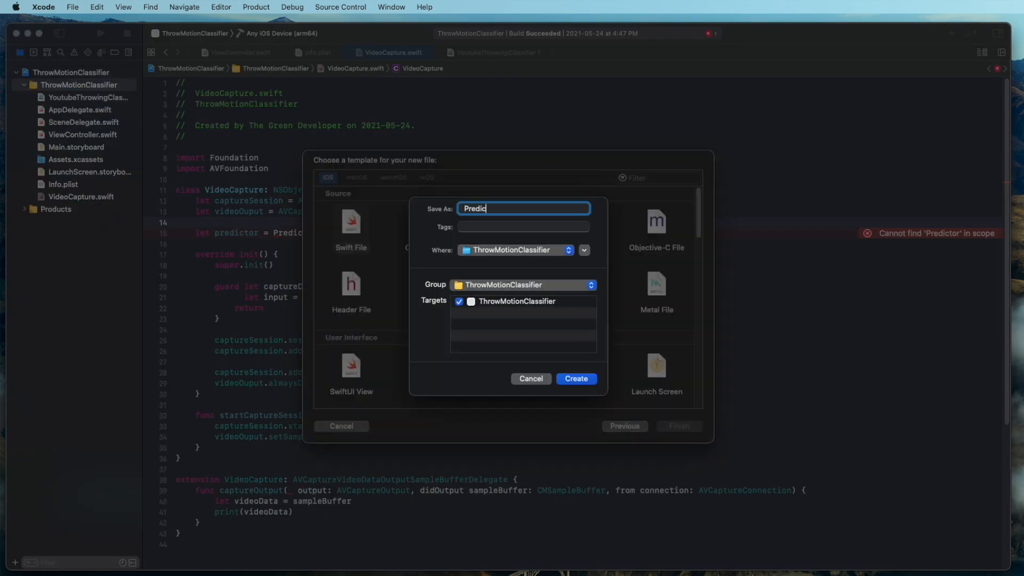
Create Predictor.swift with a Predictor class, import Vision, and estimation(sampleBuffer: CMSampleBuffer)
{"action": "left_click", "coordinate": [576, 378]}
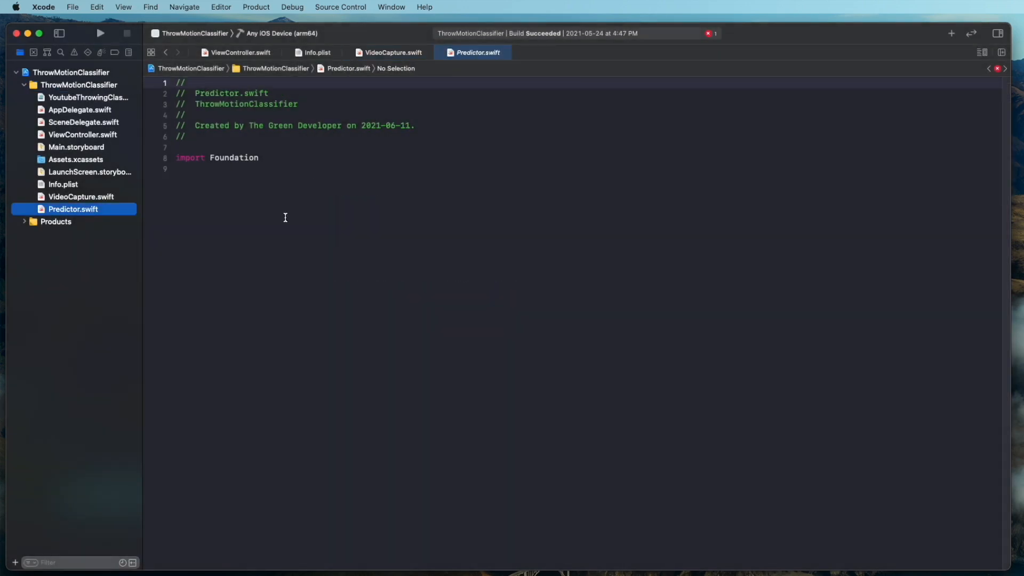
{"action": "type", "text": "class p"}
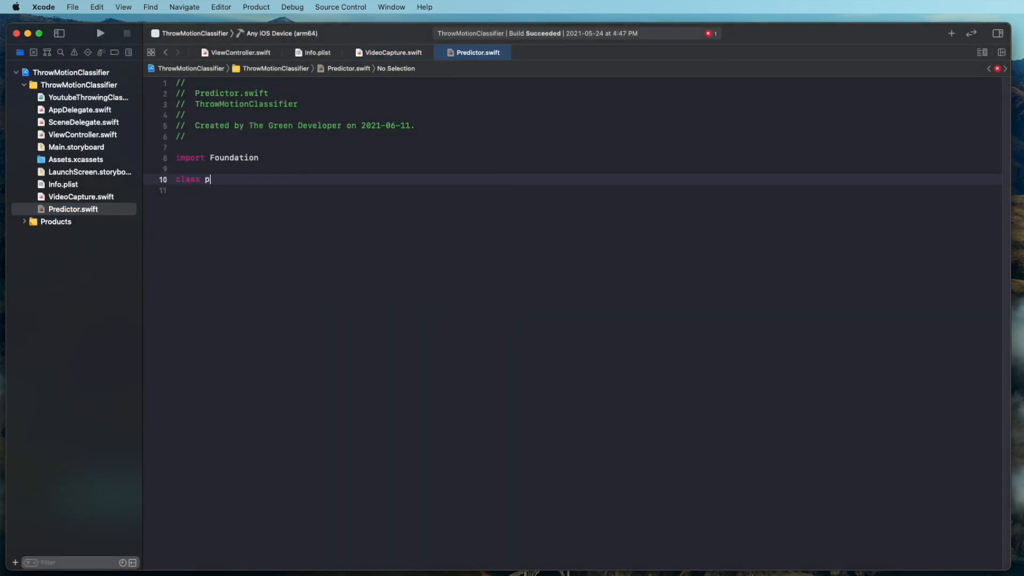
{"action": "type", "text": "redictor {"}
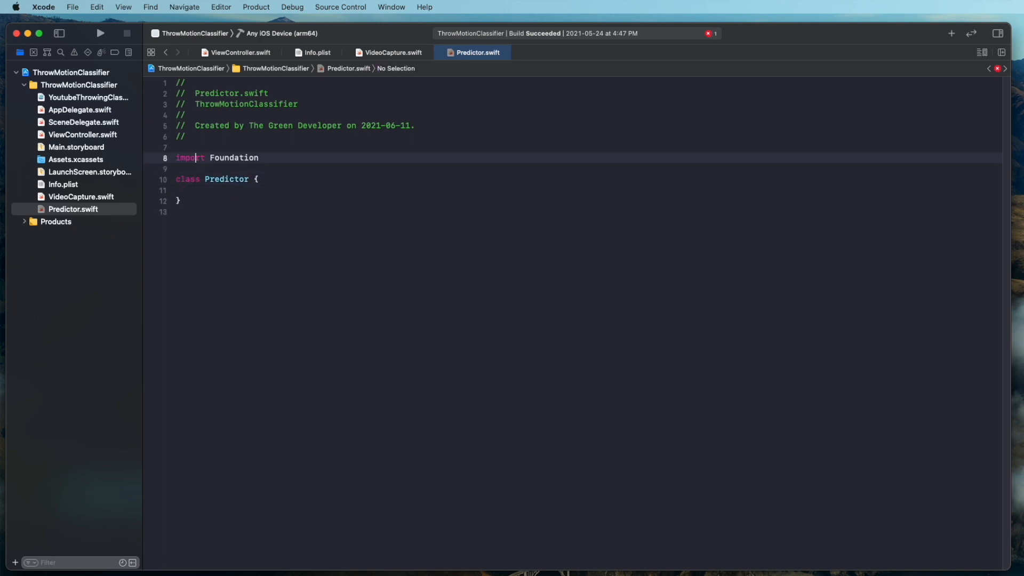
{"action": "type", "text": "import Vision"}
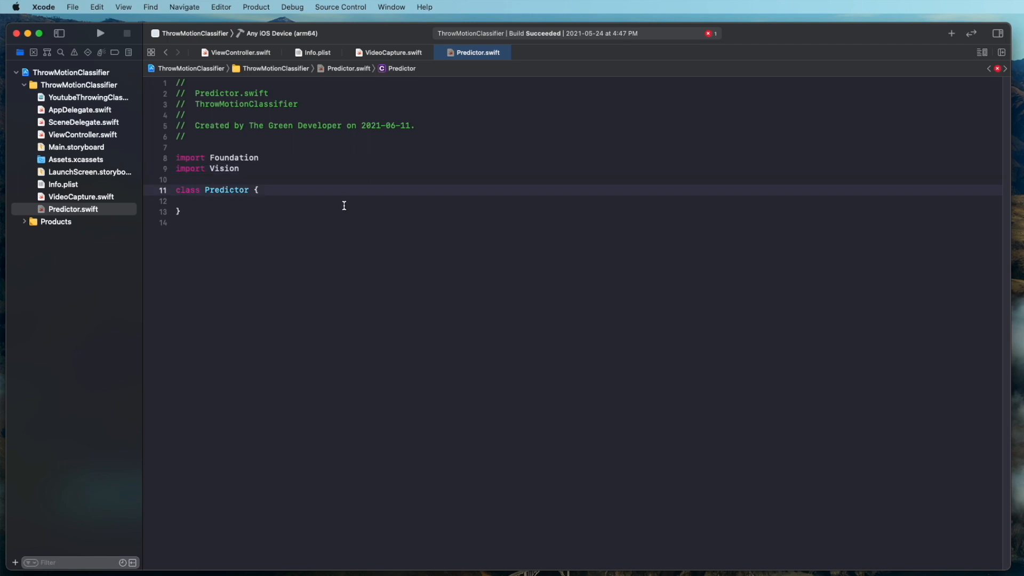
{"action": "type", "text": "func estimation(sampleBuffer: CMSampleBuffer) {"}
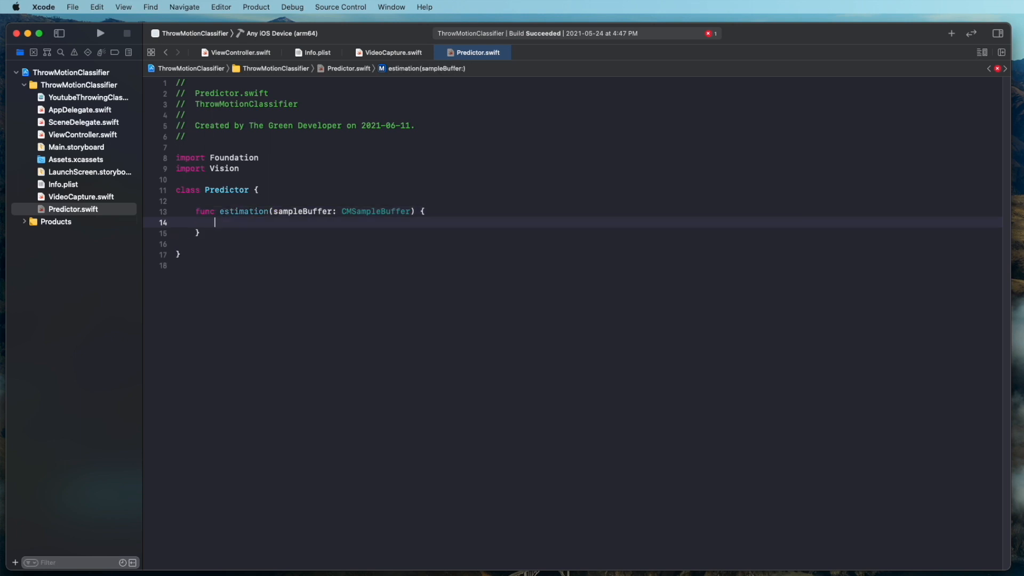
Add a VNImageRequestHandler with .up orientation and a VNDetectHumanBodyPoseRequest using bodyPoseHandler
{"action": "type", "text": "let request"}
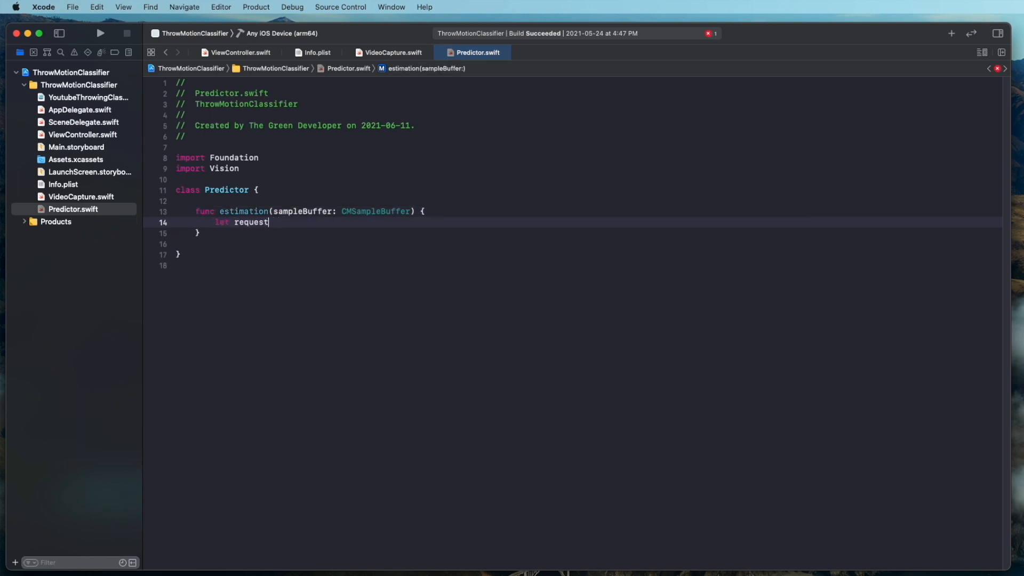
{"action": "type", "text": "Handler = VNImageRequestHandler"}
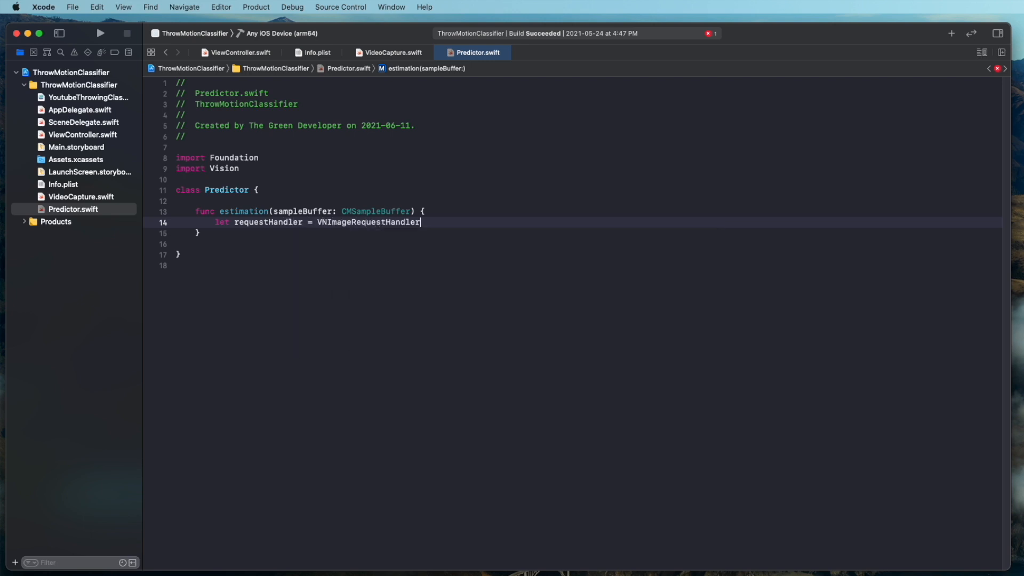
{"action": "type", "text": "(cmSampleBuffer: sampleBuffer,"}
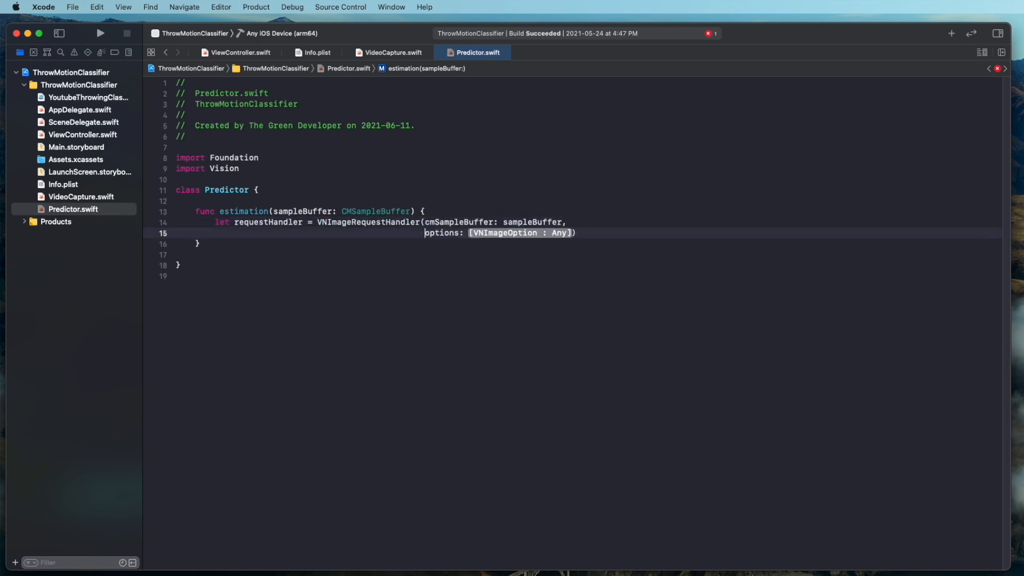
{"action": "type", "text": "orientation: CGImagePropertyOrientation"}
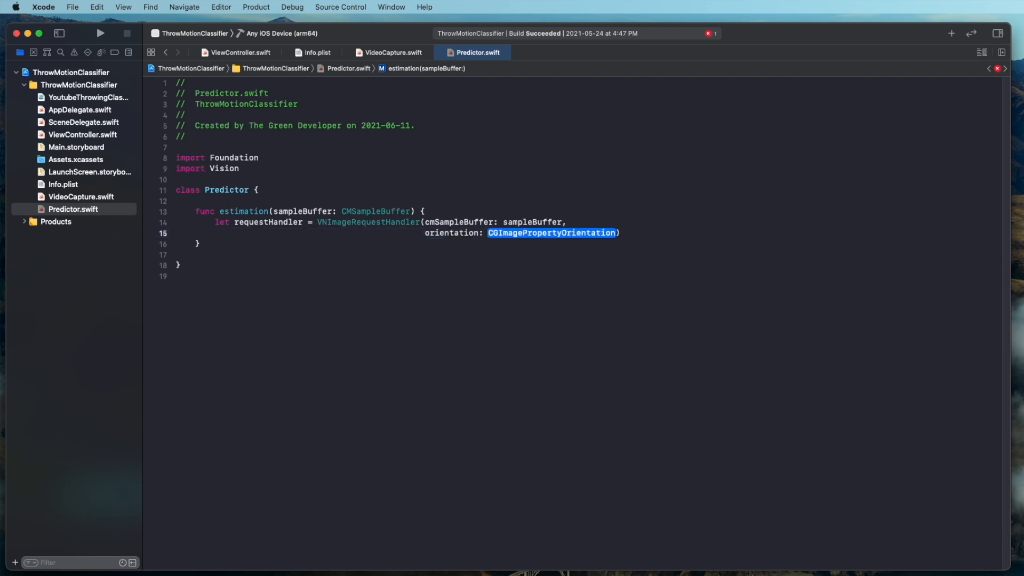
{"action": "type", "text": ".up"}
{"action": "left_click", "coordinate": [586, 255]}
{"action": "type", "text": "let request = VNDetec"}
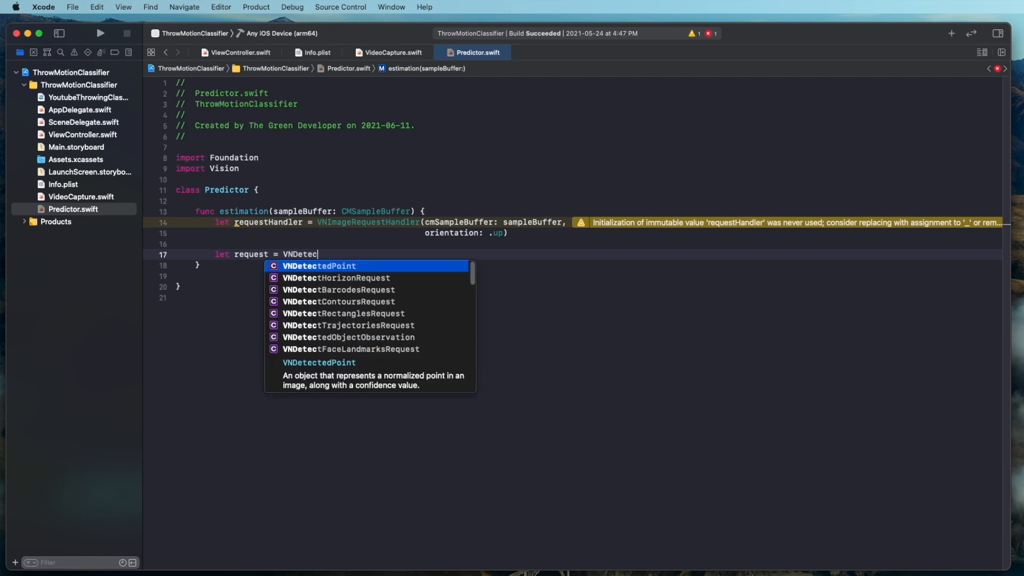
{"action": "type", "text": "HumanBodyPoseRequest(completionHandler: bodyPoseHandler"}
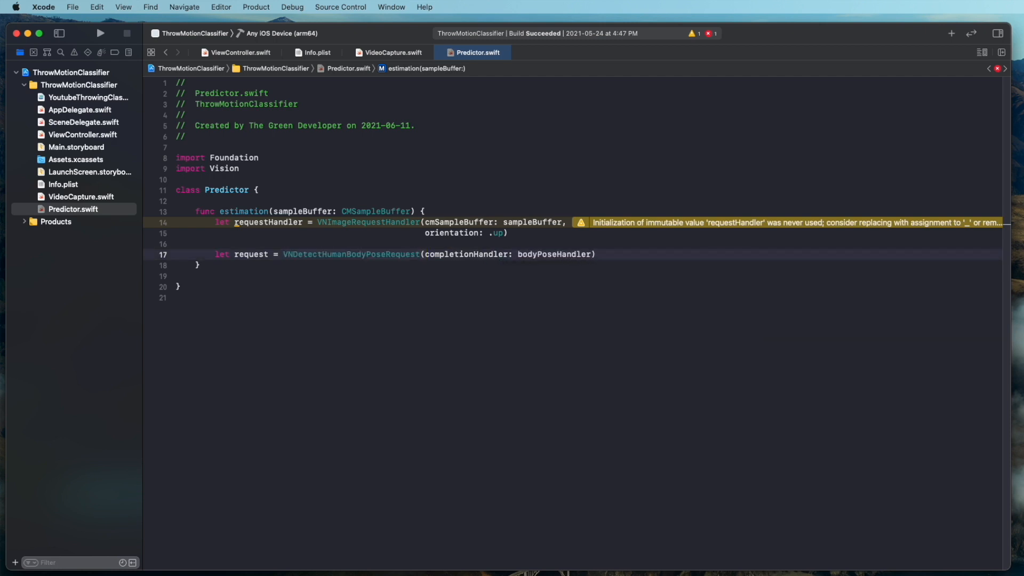
Add an empty func bodyPoseHandler(request: VNRequest, error: Error?) to Predictor
{"action": "type", "text": "func"}
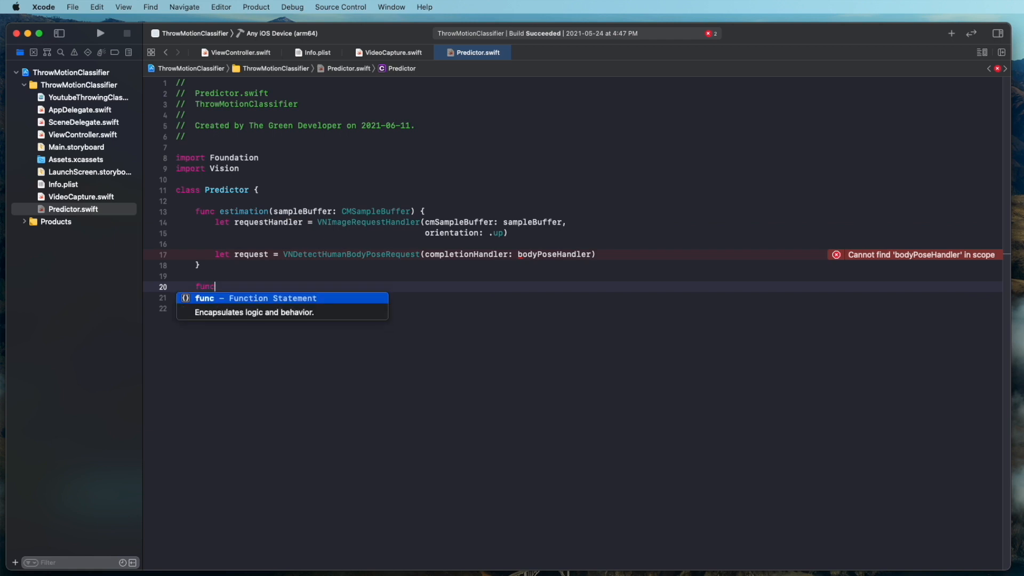
{"action": "type", "text": "bodyPoseHandler(request: VNRequest"}
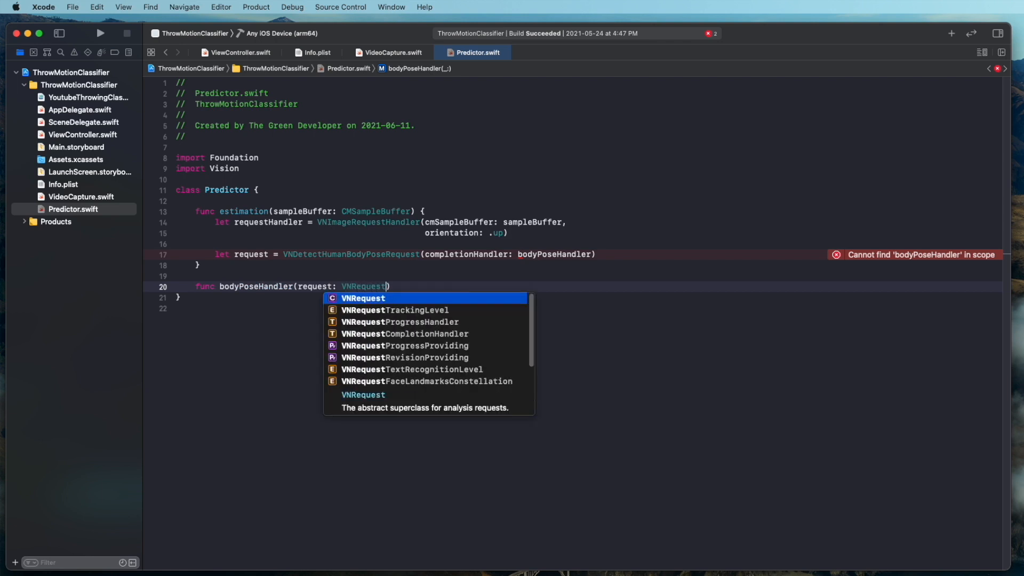
{"action": "type", "text": ", error: Er"}
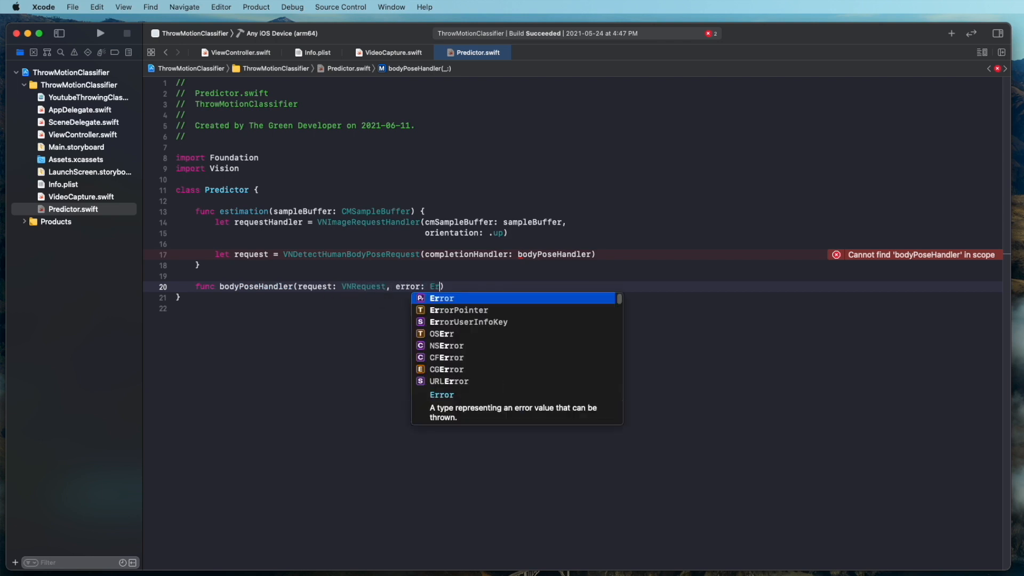
{"action": "left_click", "coordinate": [442, 299]}
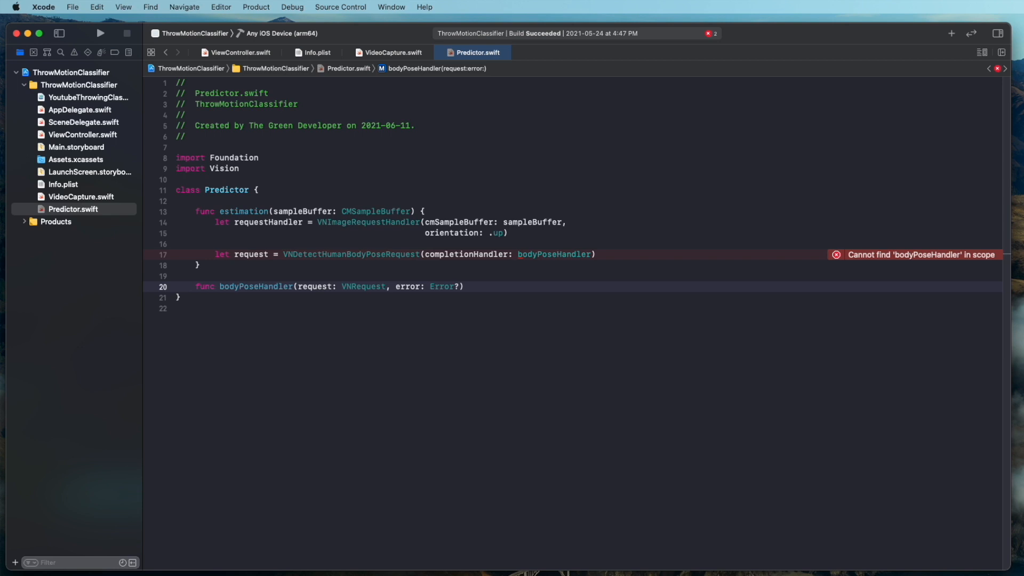
{"action": "type", "text": "{"}
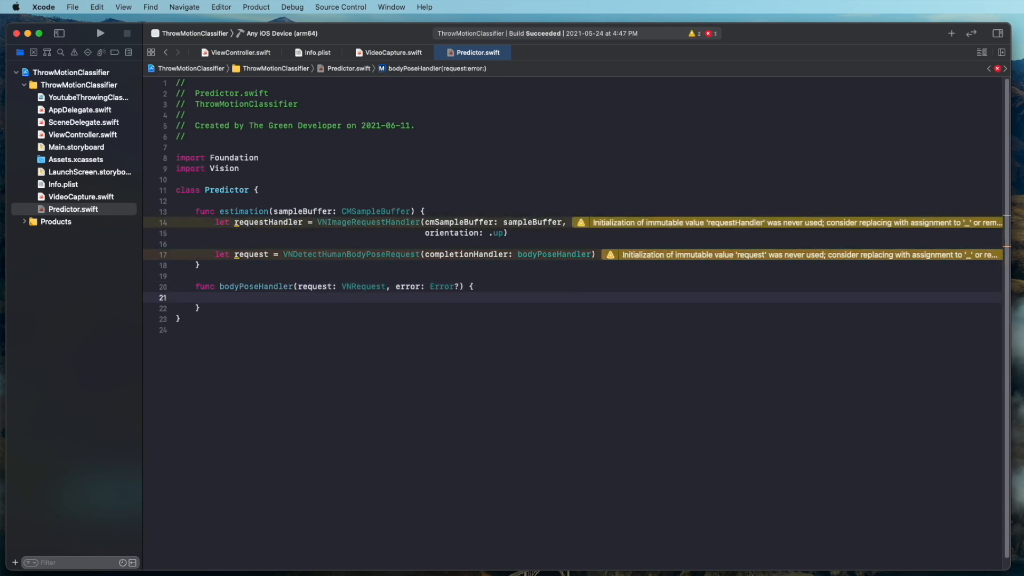
Wrap requestHandler.perform([request]) in do/try, with a catch printing the error
{"action": "left_click", "coordinate": [626, 254]}
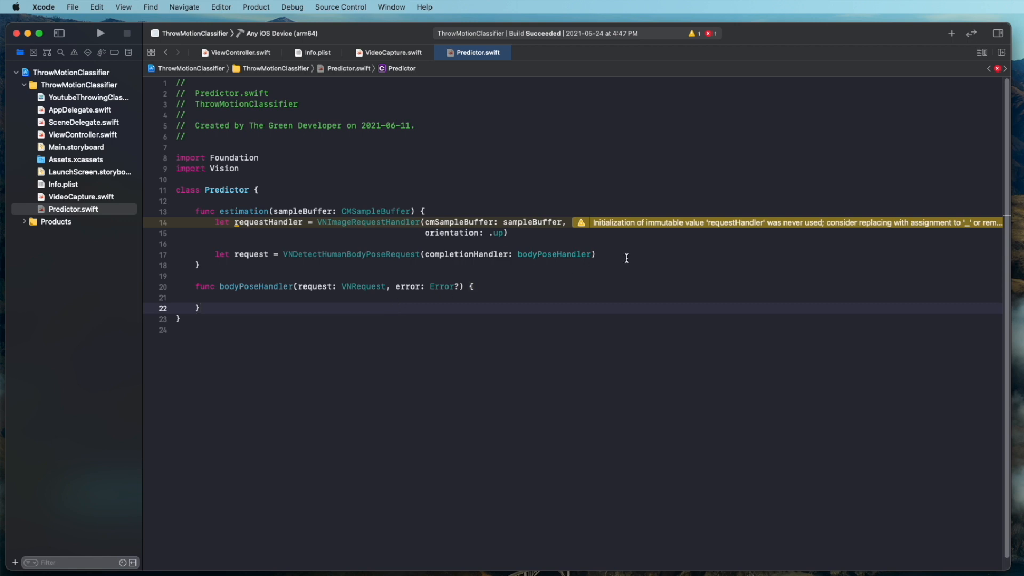
{"action": "type", "text": "d"}
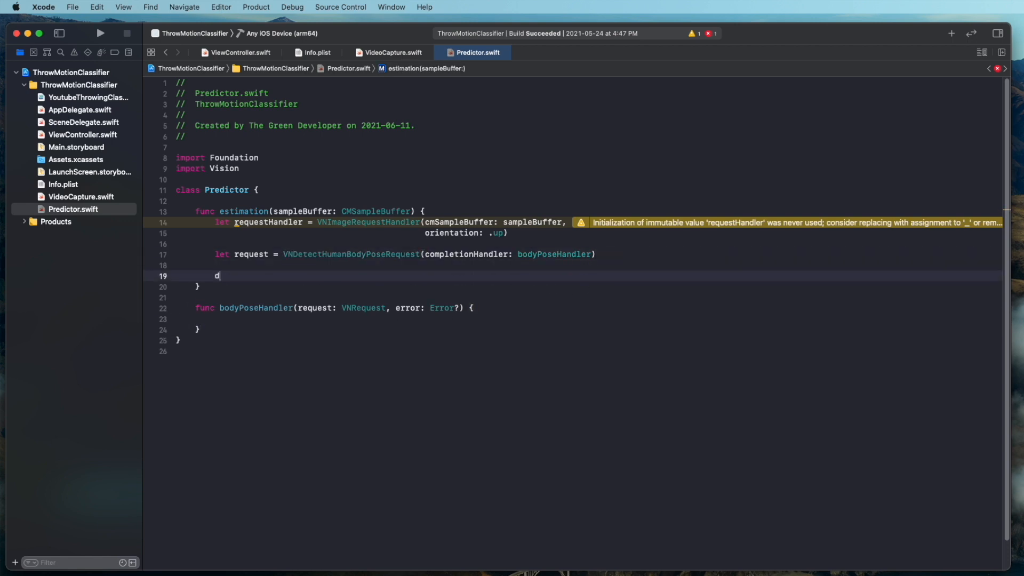
{"action": "type", "text": "o {"}
{"action": "type", "text": "try requestHandler"}
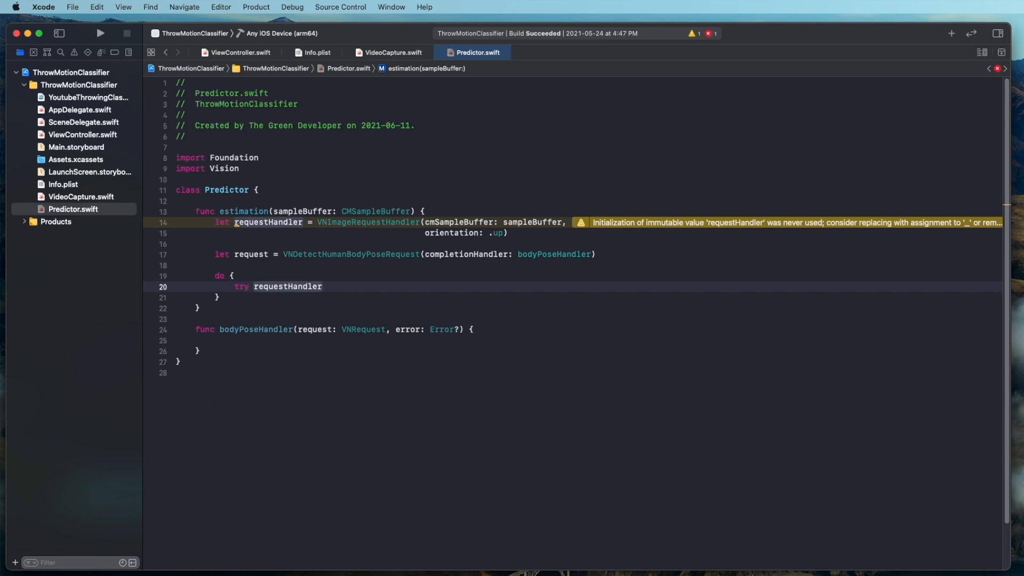
{"action": "type", "text": ".perform([request"}
{"action": "type", "text": "print(\"Unable to perform th"}
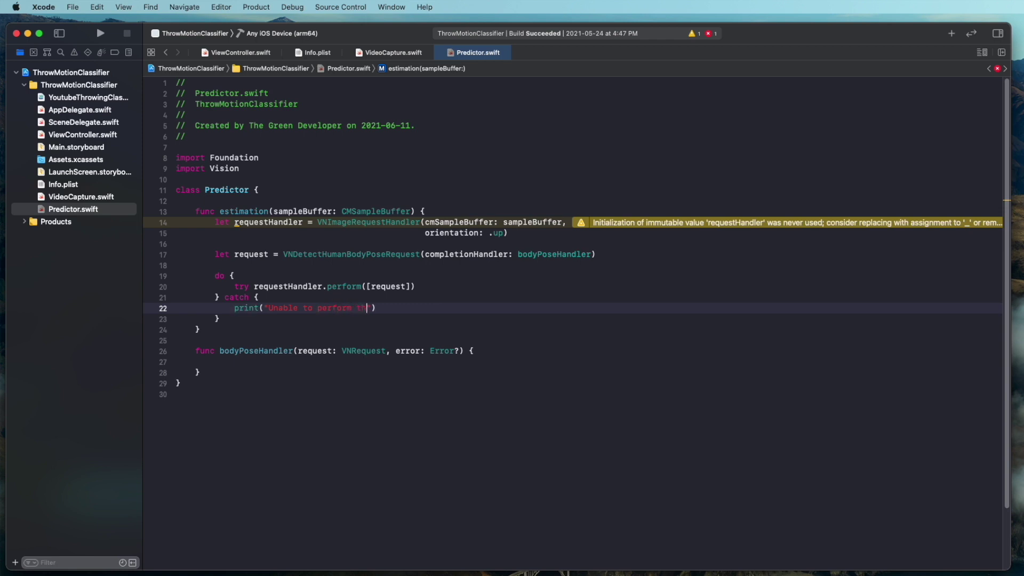
{"action": "type", "text": "e request,"}
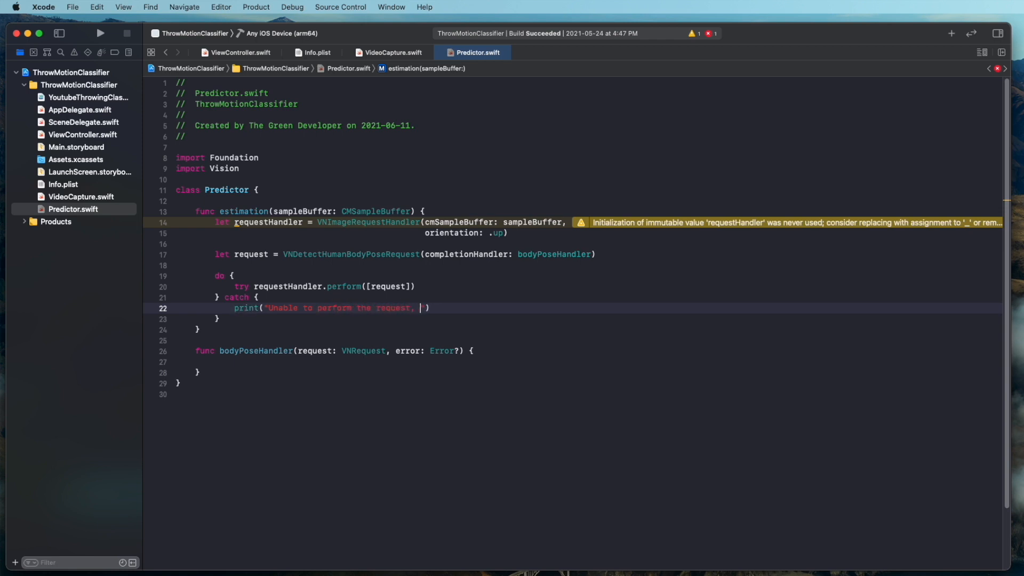
{"action": "type", "text": "with error:"}
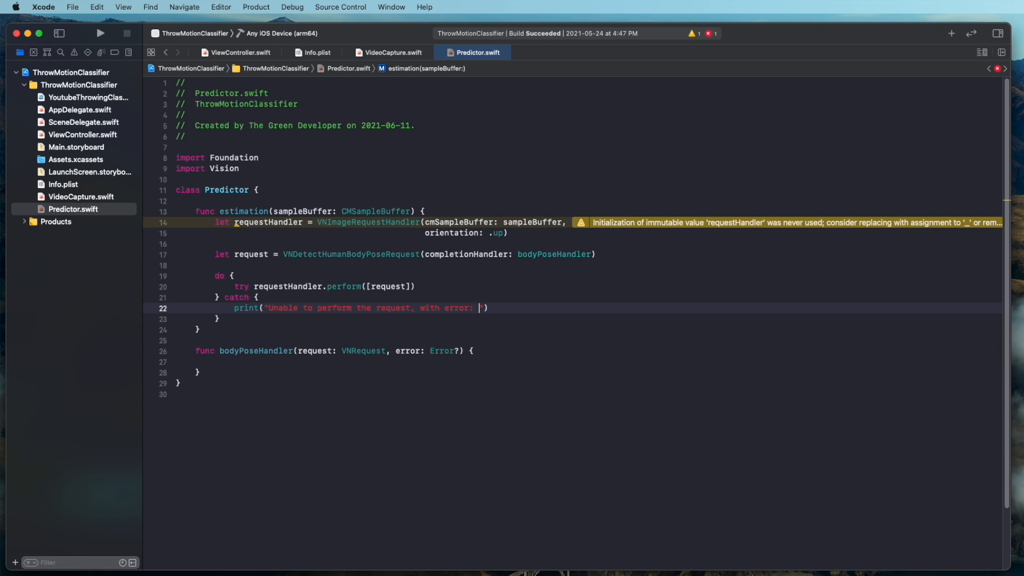
{"action": "type", "text": "\\(error)"}
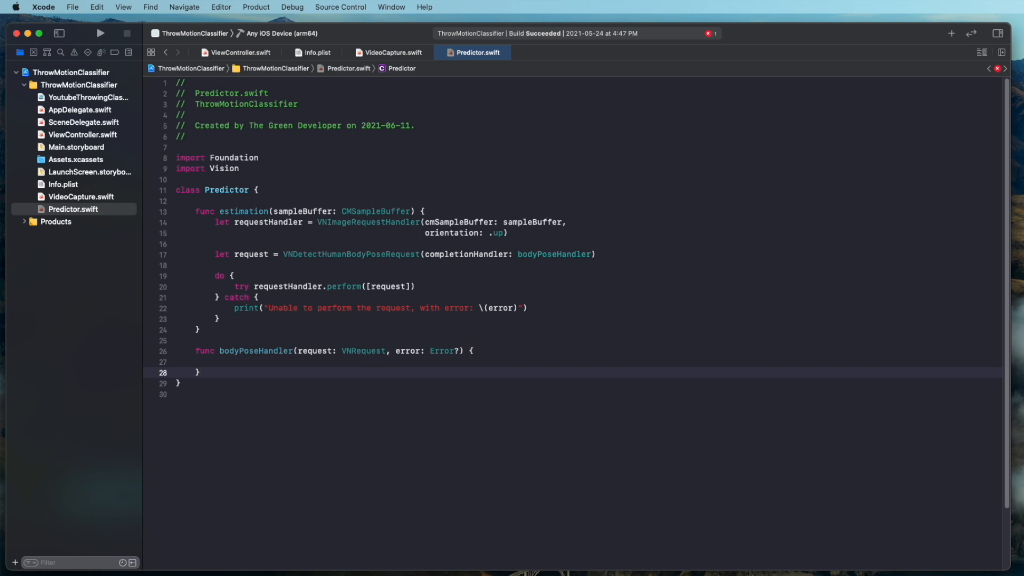
Add a guard casting request.results to [VNHumanBodyPoseObservation], returning otherwise
{"action": "type", "text": "g"}
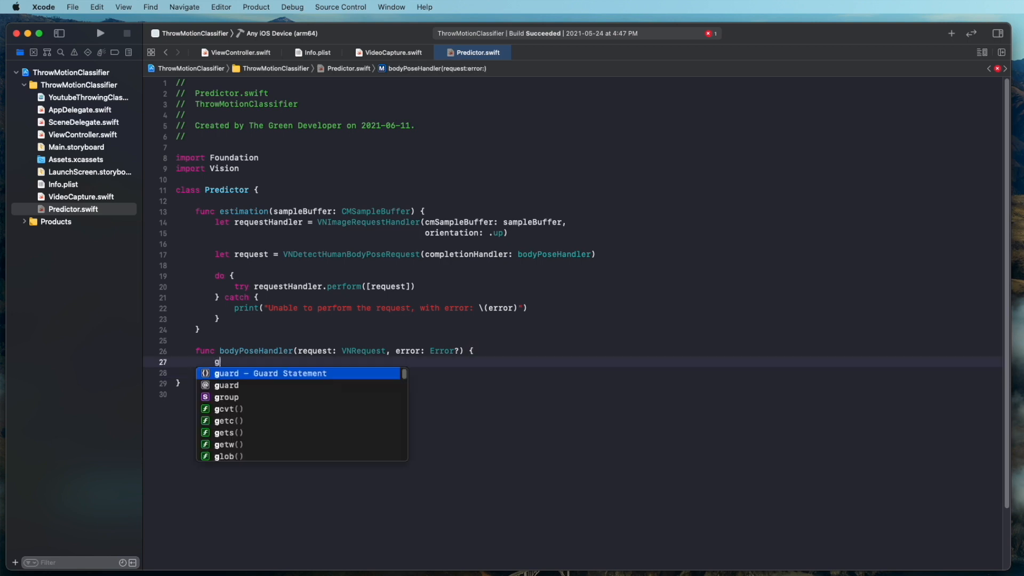
{"action": "type", "text": "uard let observations = request.results"}
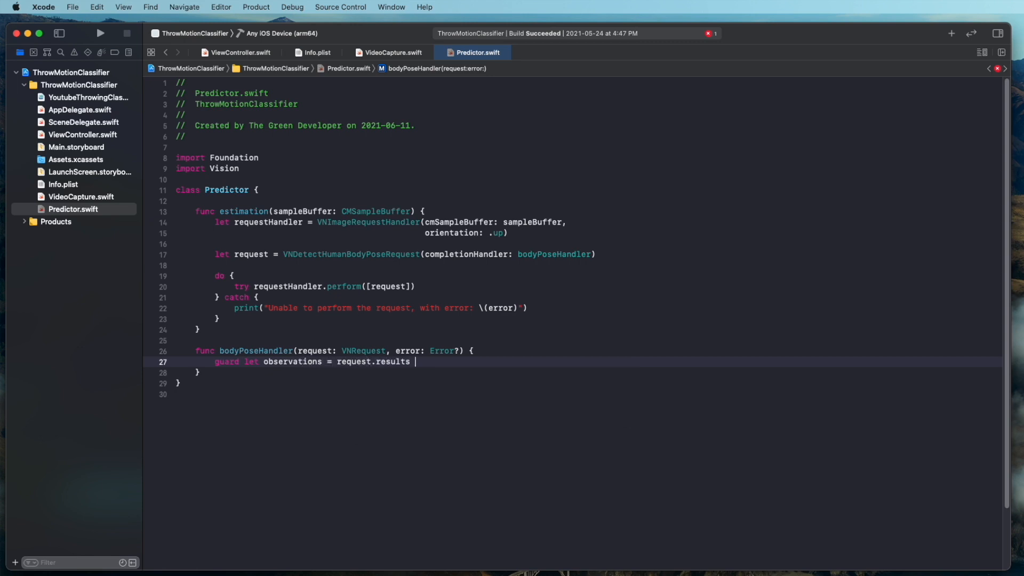
{"action": "type", "text": "as?"}
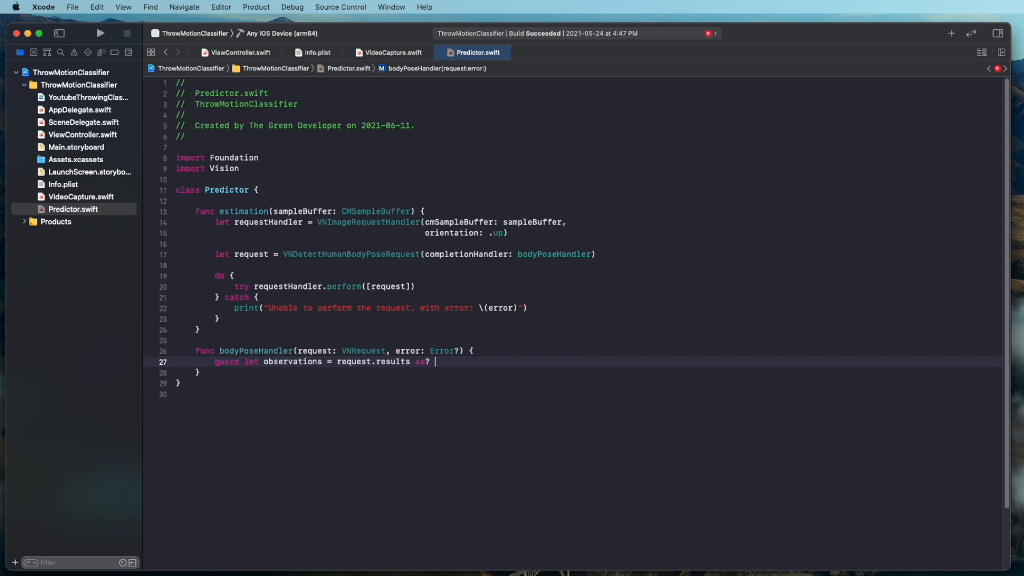
{"action": "type", "text": "[VNHumanBodyPoseObservation] else { r"}
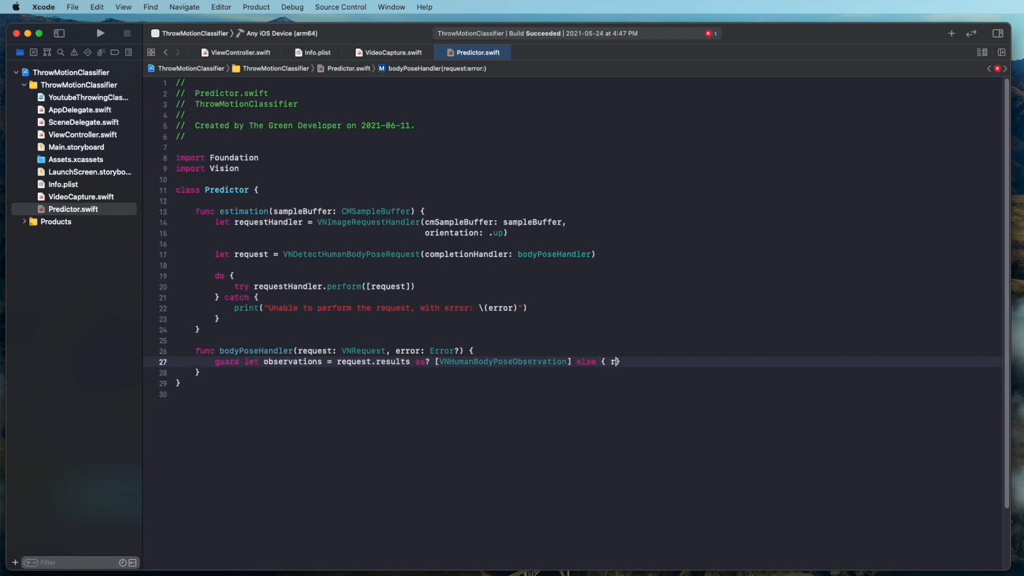
{"action": "type", "text": "eturn }"}
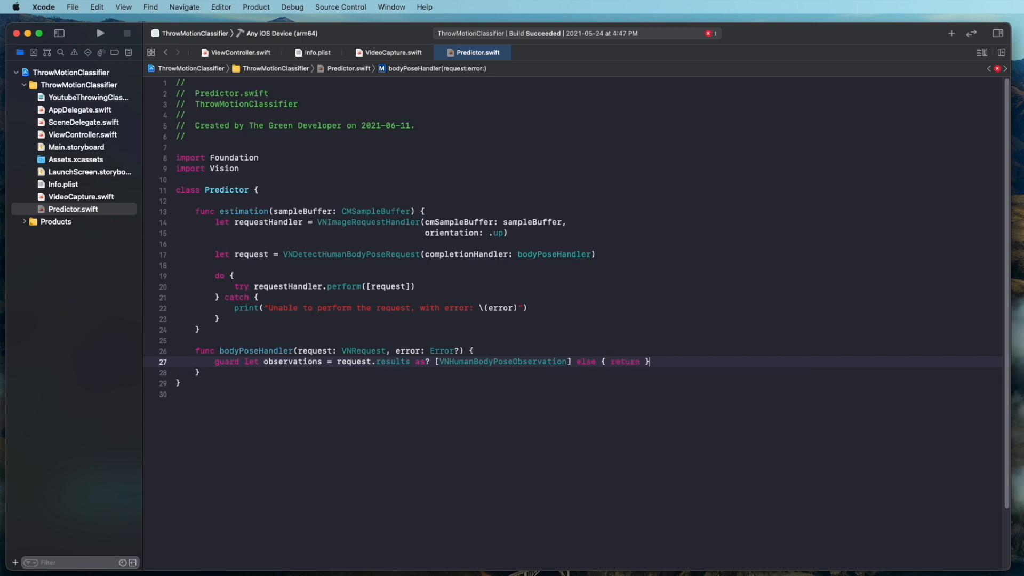
Call processObservation on each observation via forEach, then add a blank line below
{"action": "type", "text": "observations.forEach("}
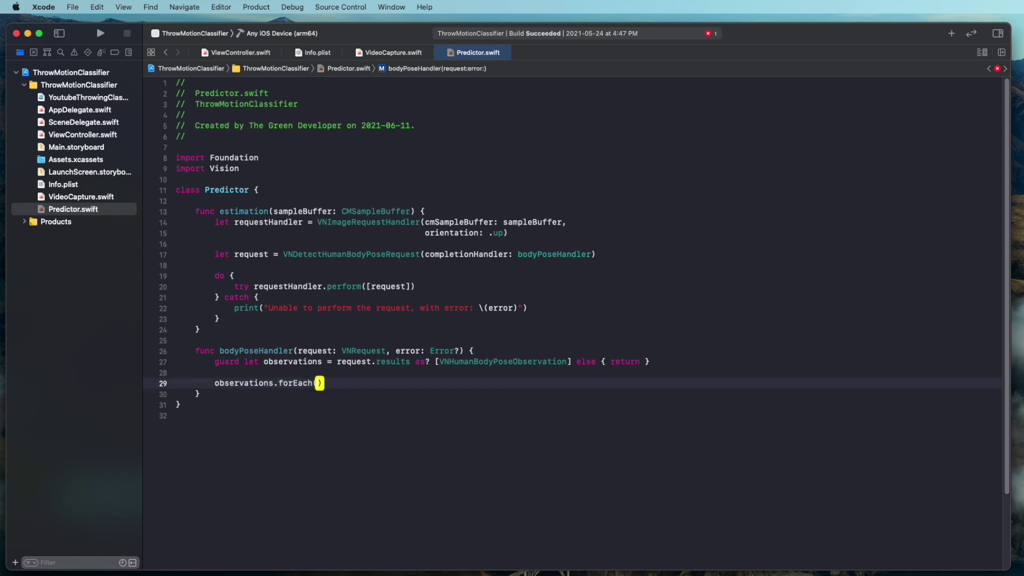
{"action": "key", "text": "backspace"}
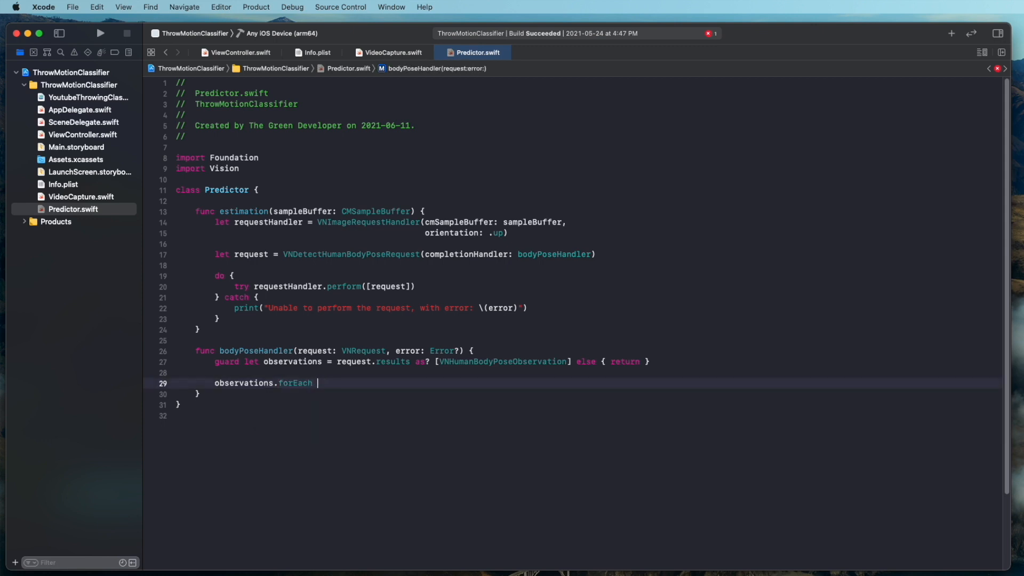
{"action": "type", "text": "processObservation($0"}
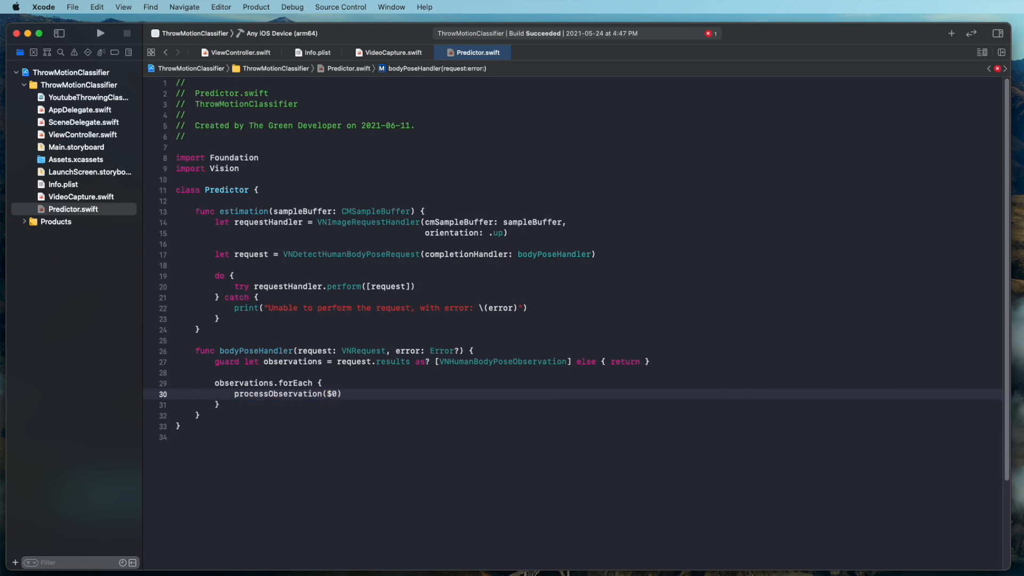
{"action": "left_click", "coordinate": [222, 405]}
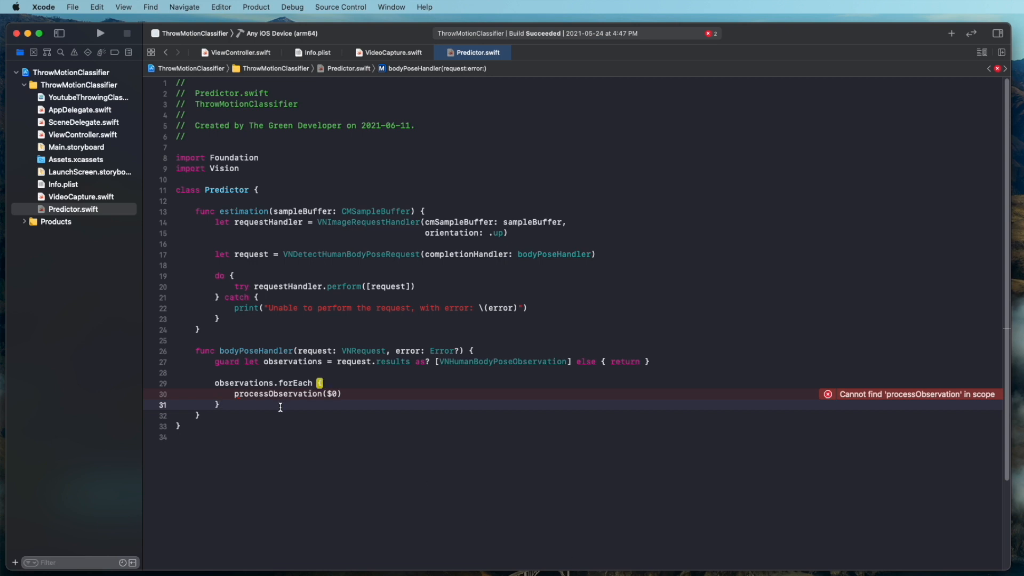
{"action": "key", "text": "return"}
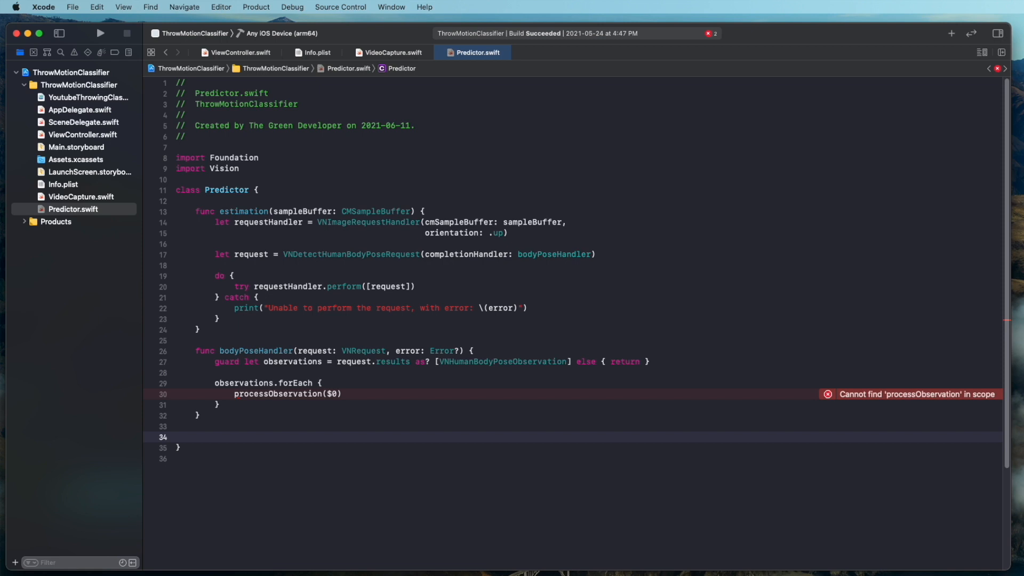
Define processObservation(VNHumanBodyPoseObservation) trying observation.recognizedPoints(.all) inside a do block
{"action": "type", "text": "func processO"}
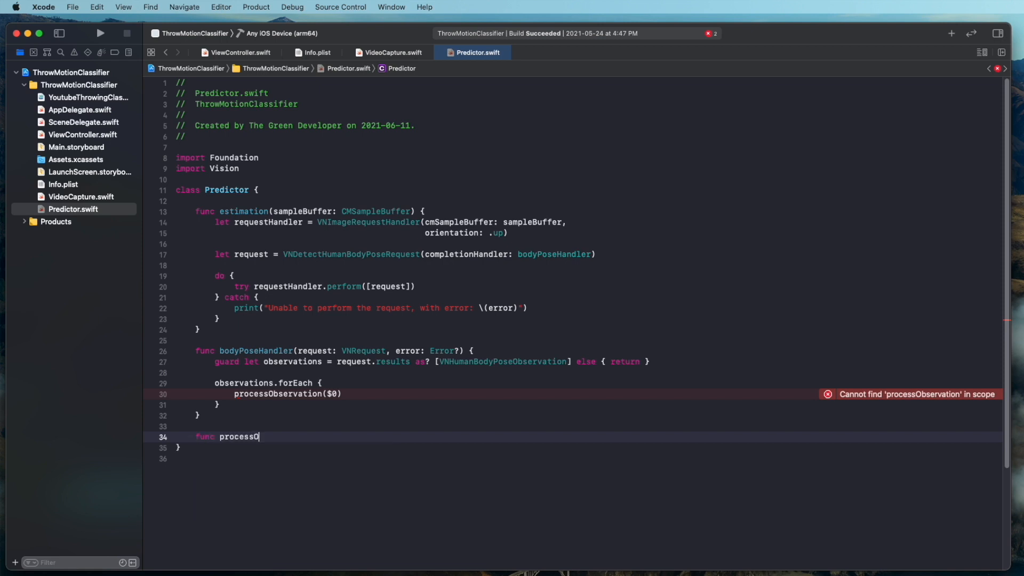
{"action": "type", "text": "bservation(_ observatio"}
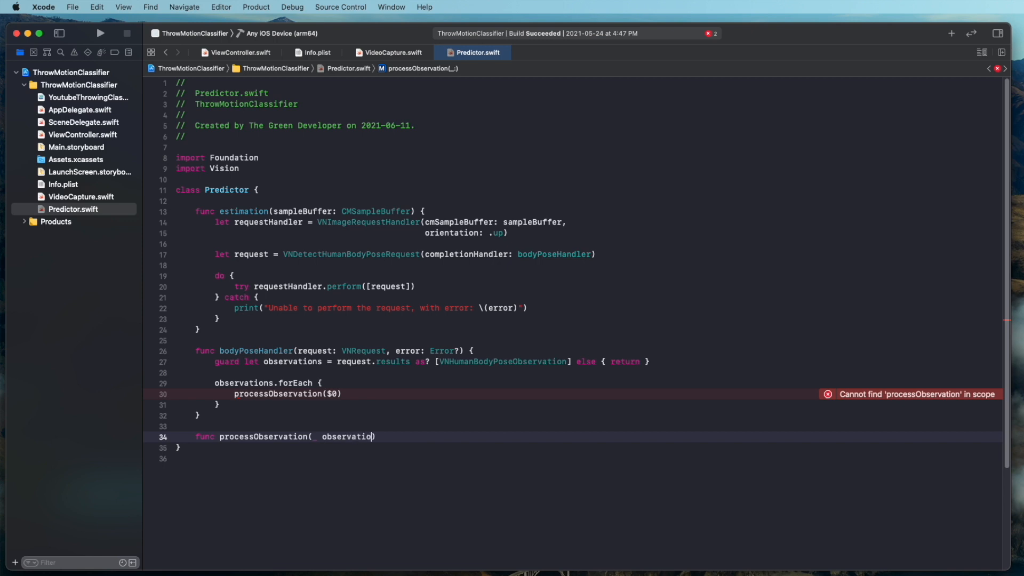
{"action": "type", "text": "VNHumanBodyPoseObservation"}
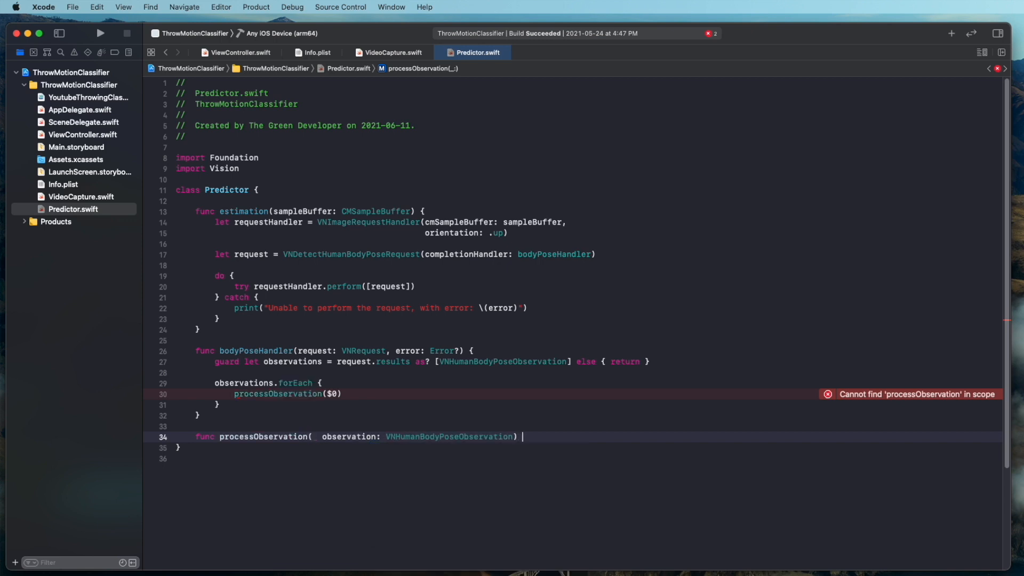
{"action": "type", "text": "do {"}
{"action": "type", "text": "let recognizedPoints = t"}
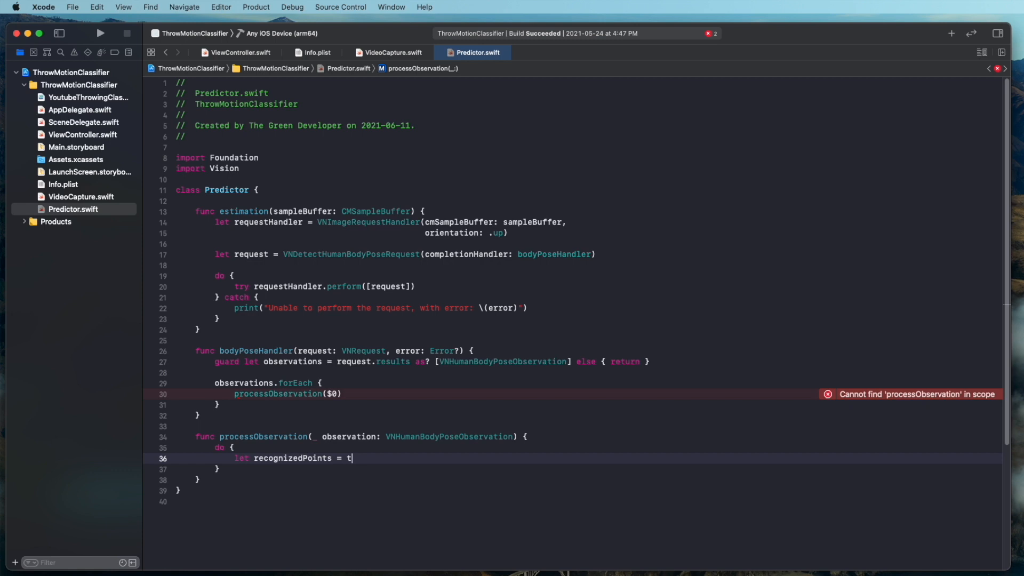
{"action": "type", "text": "ry observation.recognizedPoints(forGroupKey: VNRecognizedPointGroupKey"}
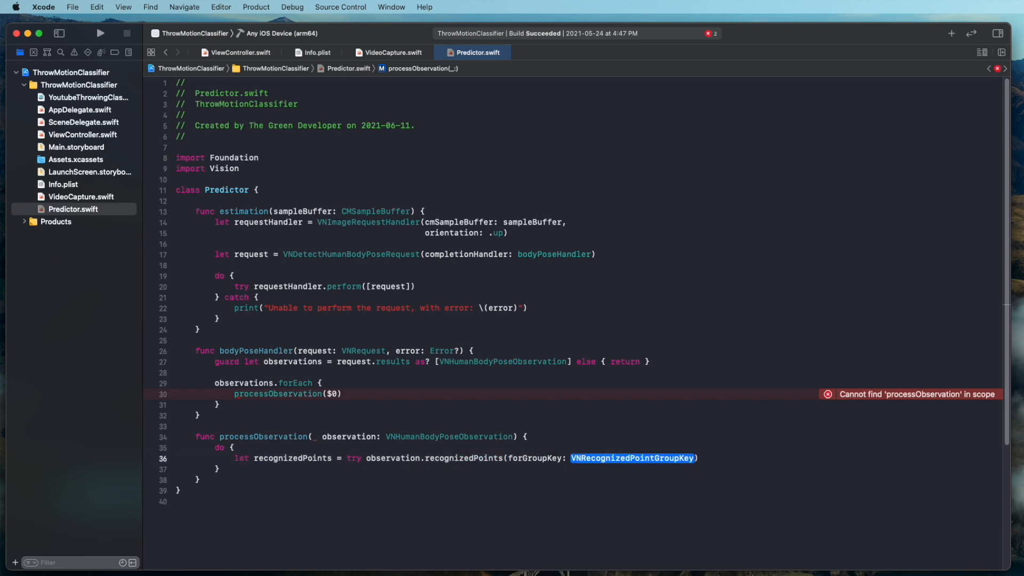
{"action": "type", "text": ".all"}
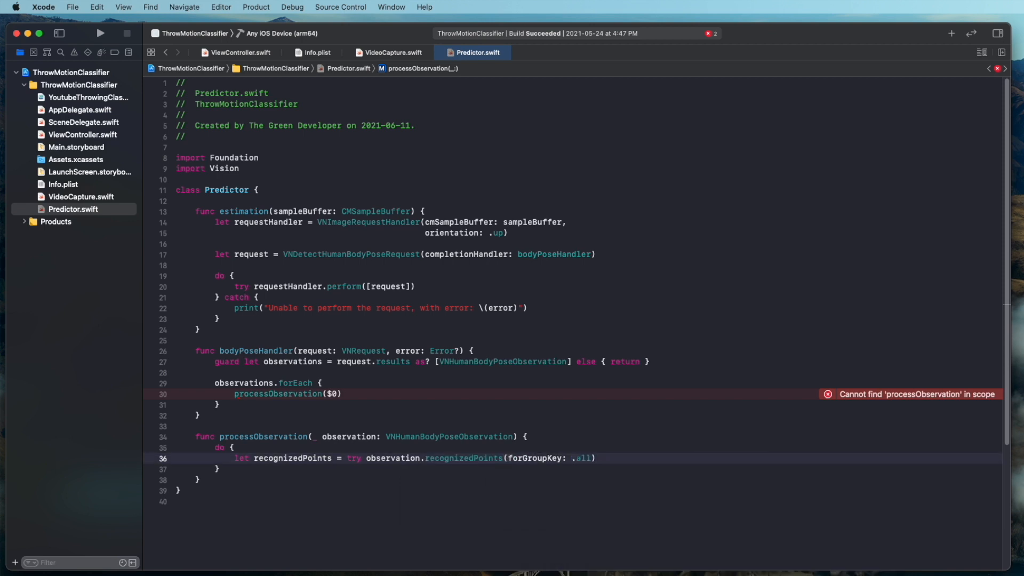
Map recognized points to flipped CGPoints as displayedPoints; catch prints "error finding recognizedPoints"
{"action": "type", "text": "var displ"}
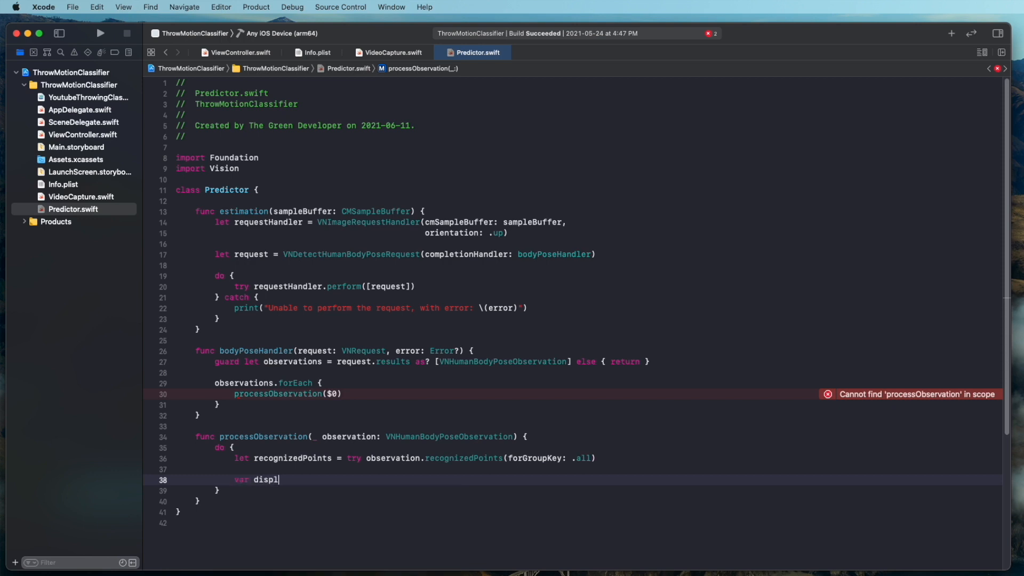
{"action": "type", "text": "ayedPoints = recognizedPoints.map {"}
{"action": "type", "text": "CGPoint(x: CGFloat, y: CGFloat"}
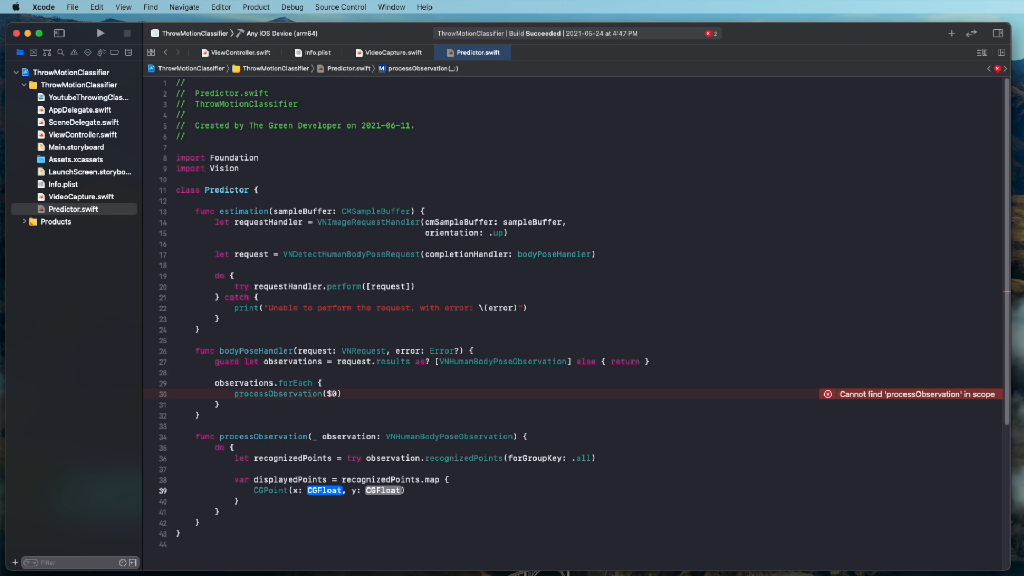
{"action": "type", "text": ".value.x"}
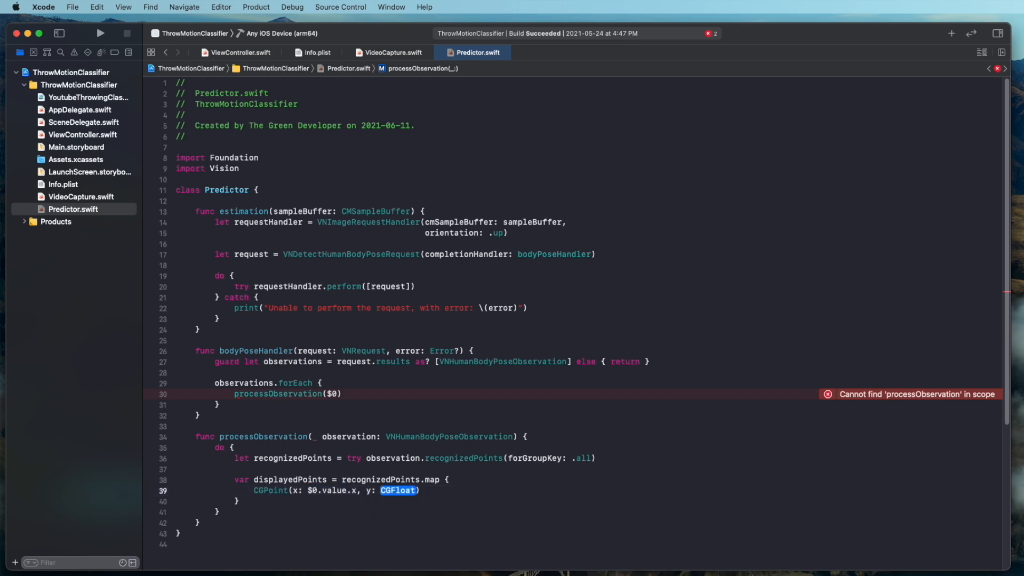
{"action": "type", "text": "1 -"}
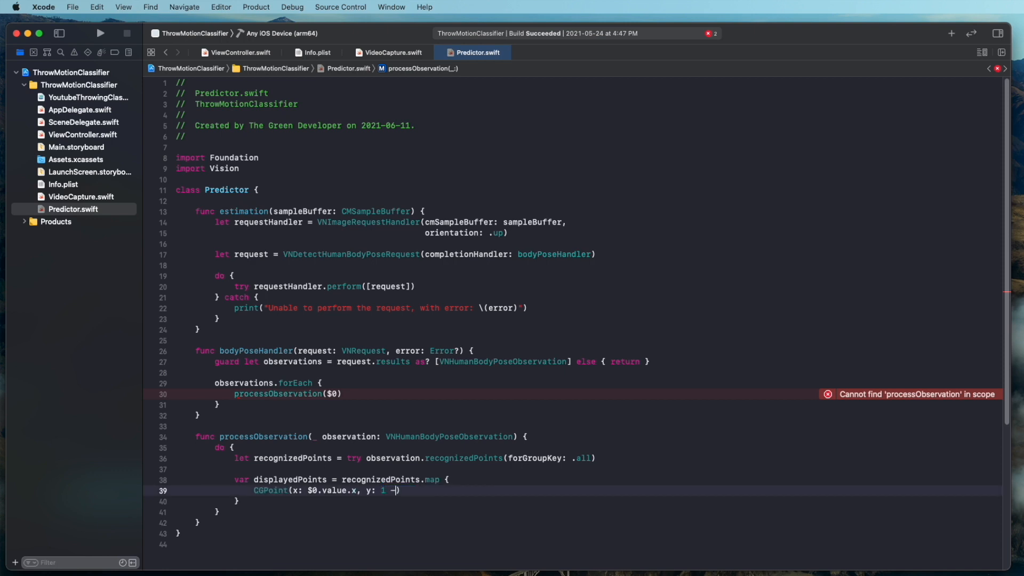
{"action": "type", "text": "$0.value.y"}
{"action": "left_click", "coordinate": [587, 511]}
{"action": "type", "text": " catch {"}
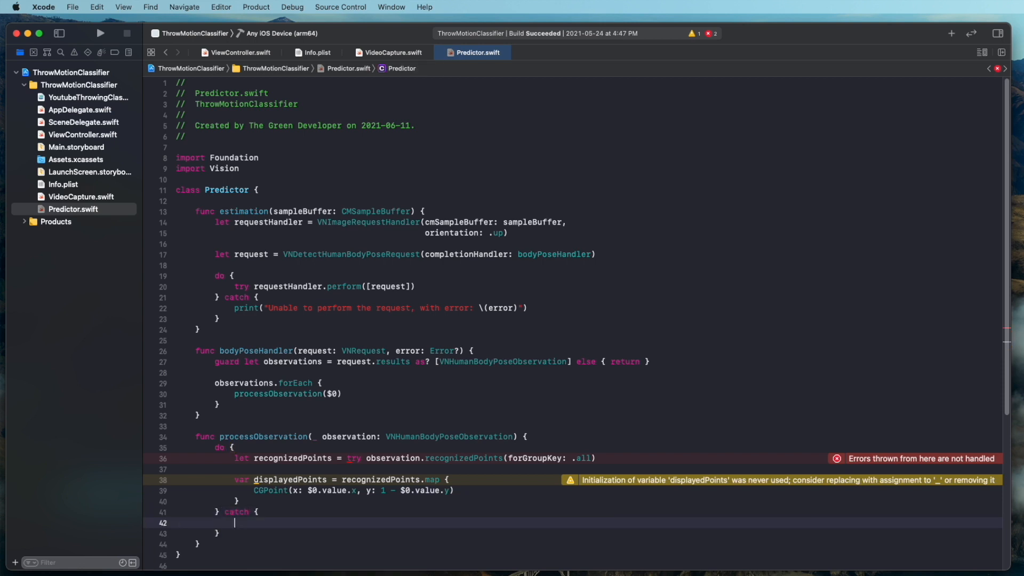
{"action": "type", "text": "print(\"error"}
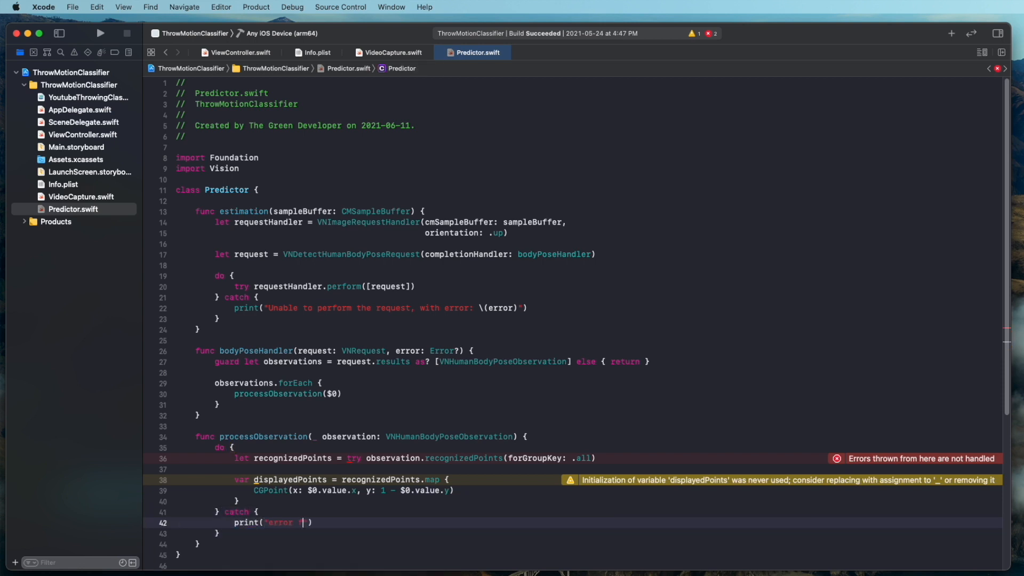
{"action": "type", "text": "inding recognizedPoints"}
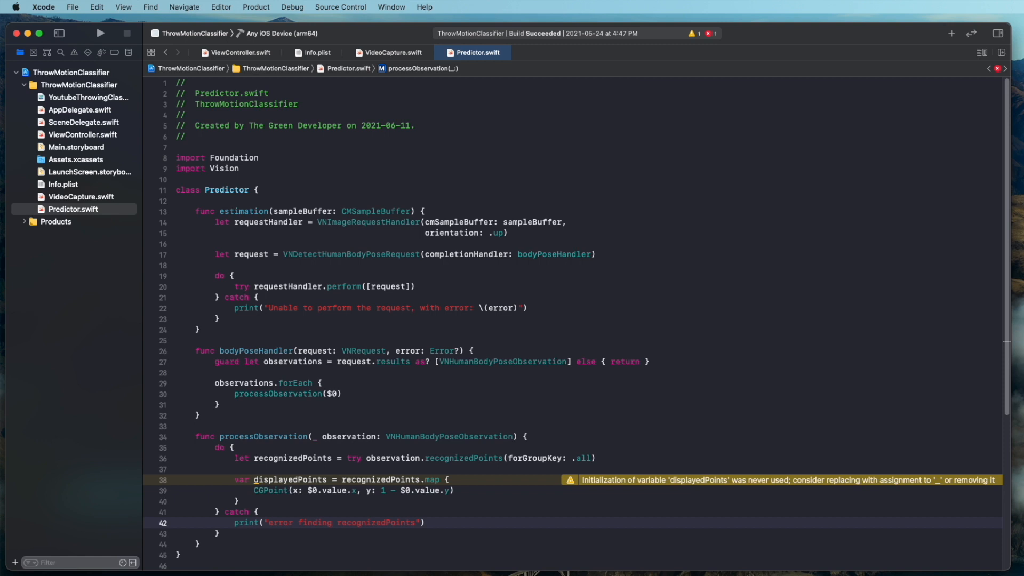
Declare protocol PredictorDelegate: AnyObject with predictor(_:didFindNewRecognizedPoints points: [CGPoint])
{"action": "scroll", "scroll_direction": "up", "scroll_amount": 3}
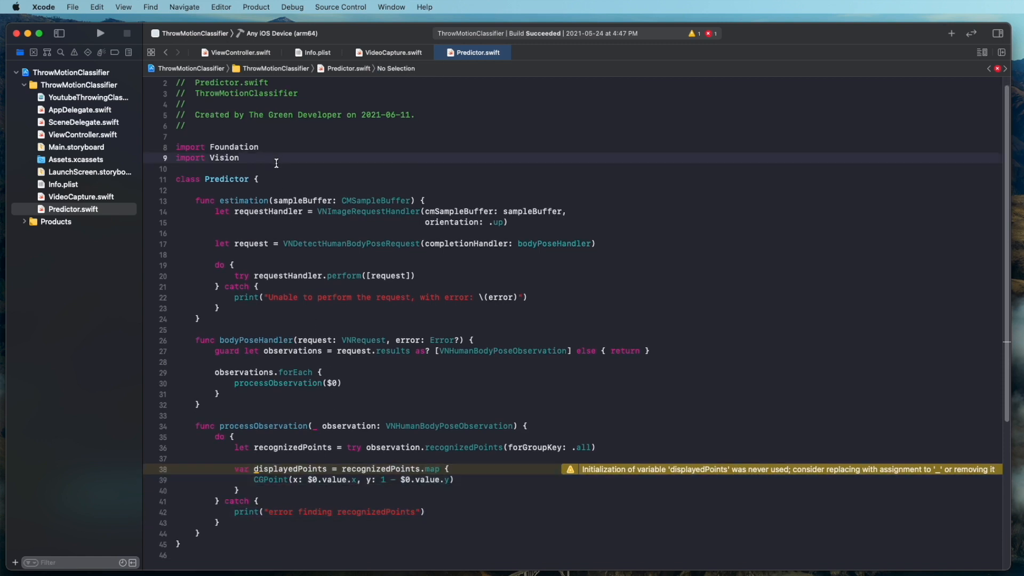
{"action": "type", "text": "protocol Predic"}
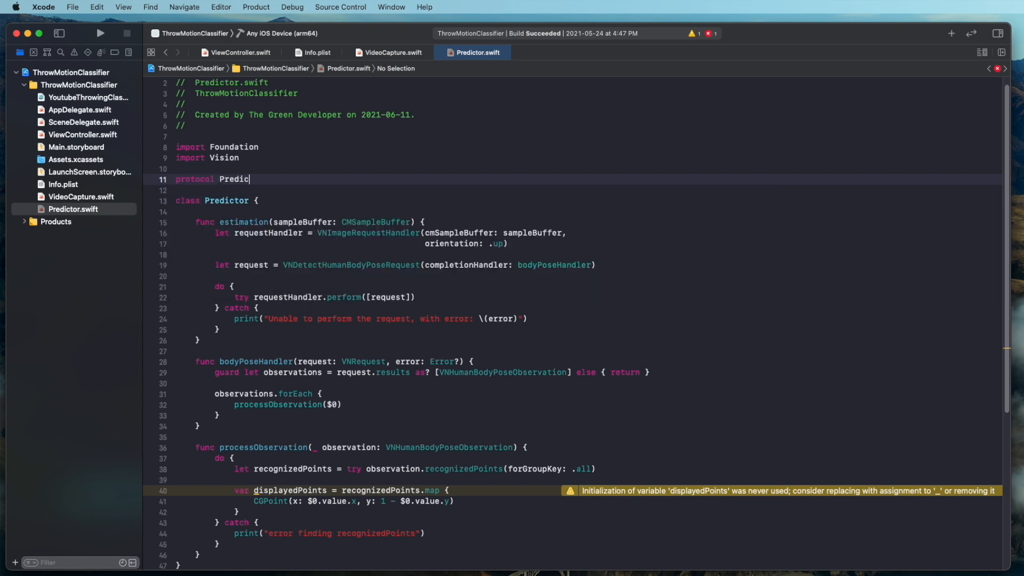
{"action": "type", "text": "torDelegate:"}
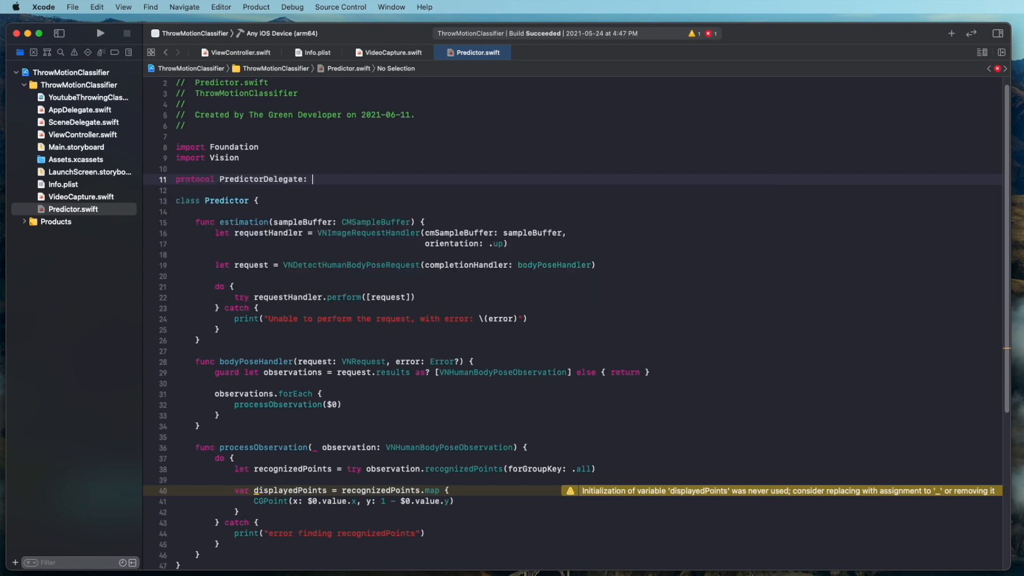
{"action": "type", "text": "AnyObject {"}
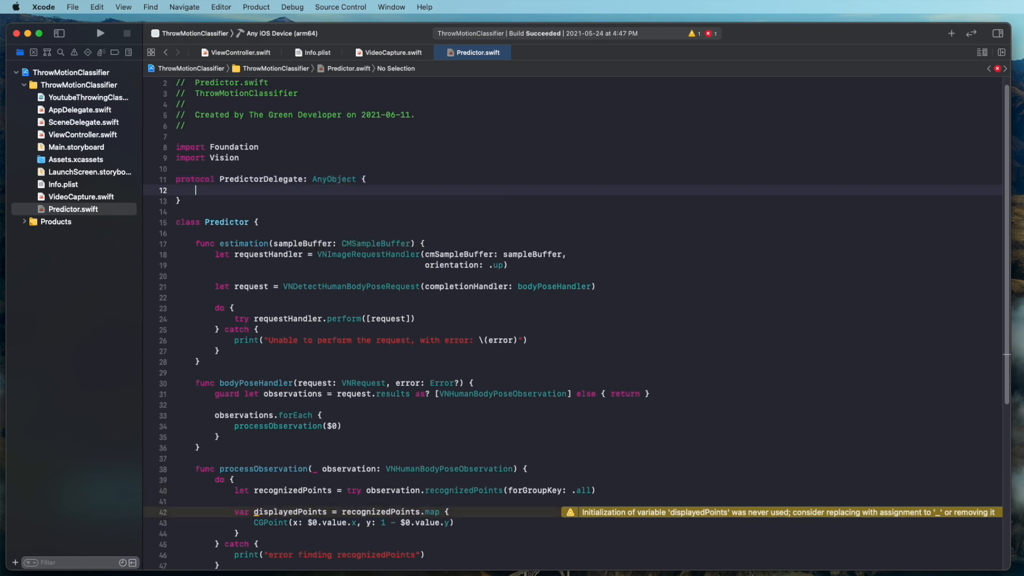
{"action": "type", "text": "fun"}
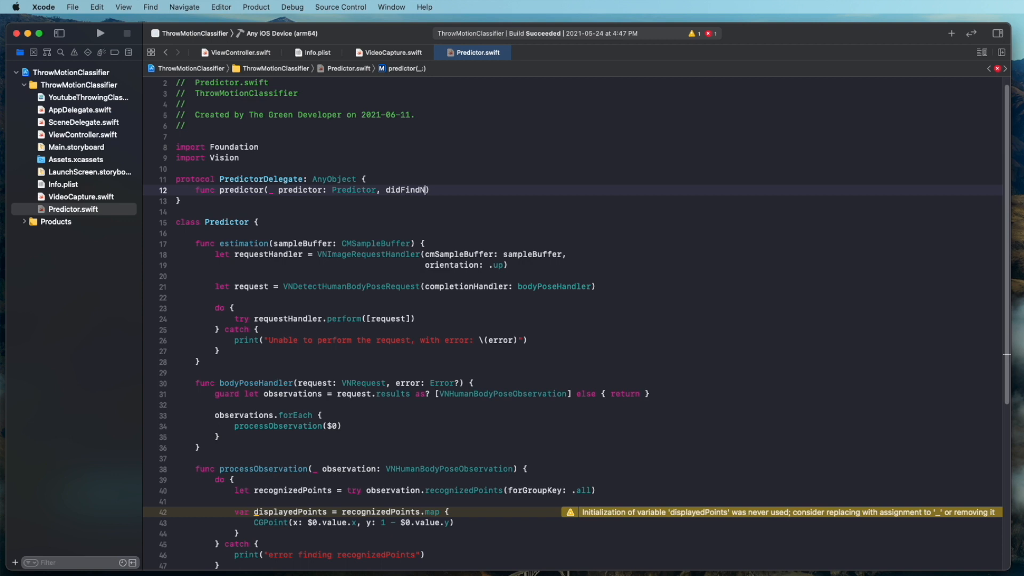
{"action": "type", "text": "ewRe"}
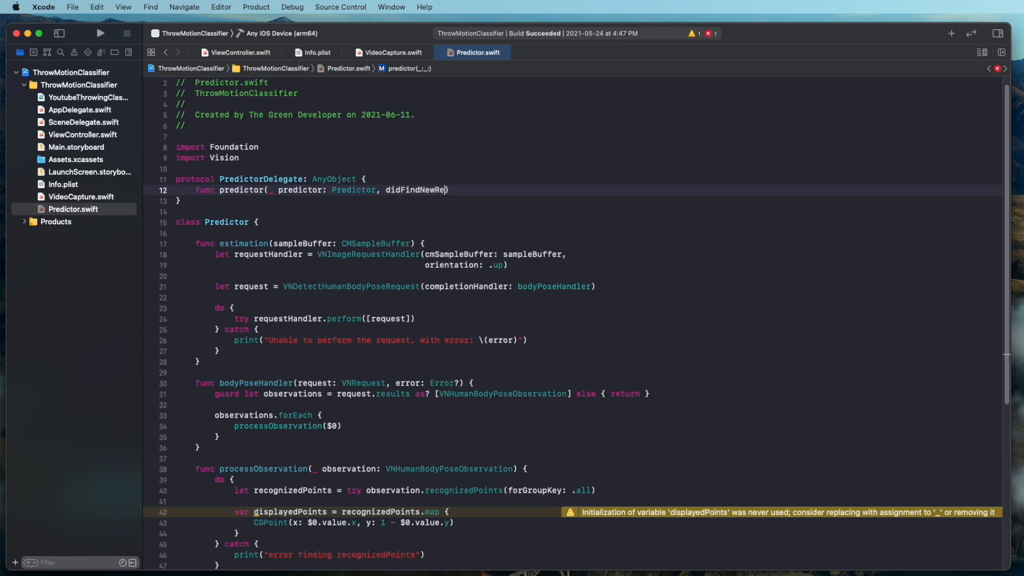
{"action": "type", "text": "cognizedPoints"}
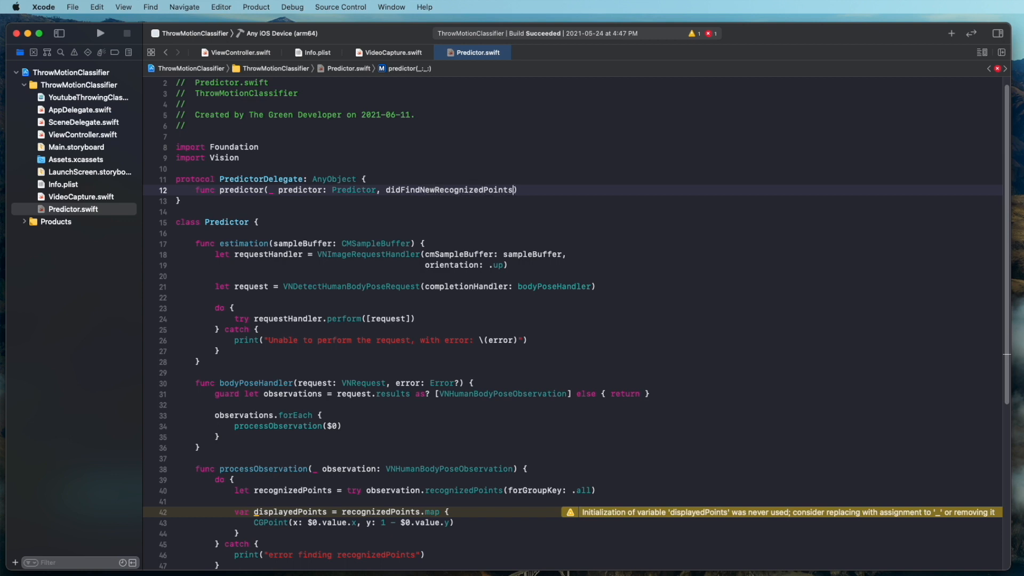
{"action": "type", "text": "points: []"}
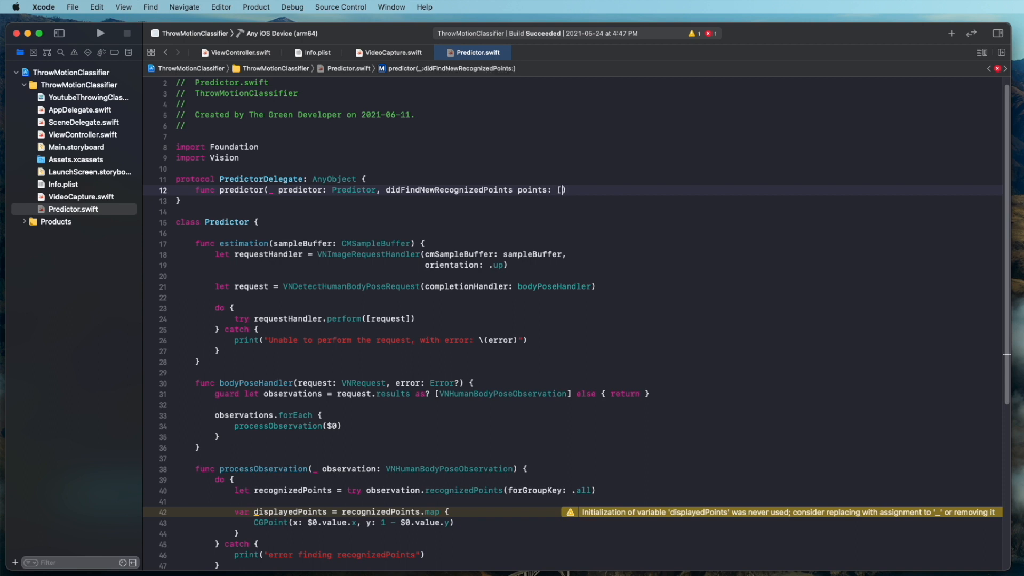
{"action": "type", "text": "CGPoint]"}
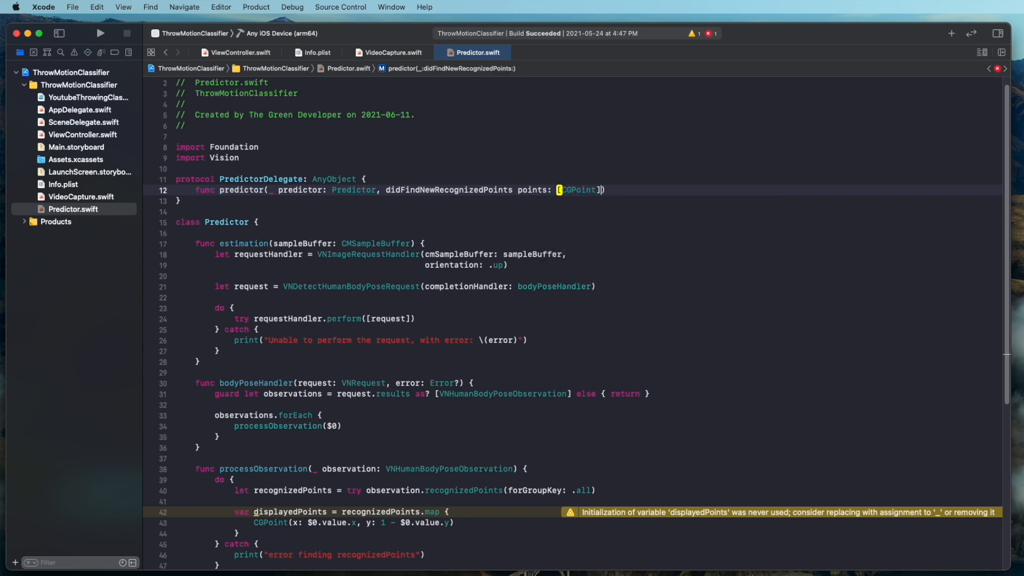
{"action": "left_click", "coordinate": [307, 222]}
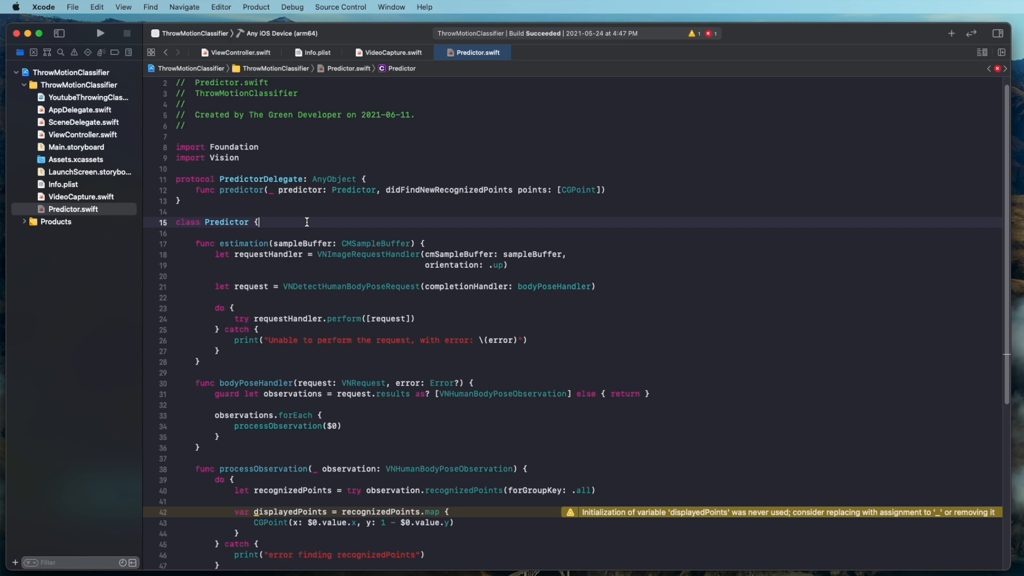
Declare weak var delegate: PredictorDelegate? and pass displayedPoints to it in processObservation
{"action": "type", "text": "weak"}
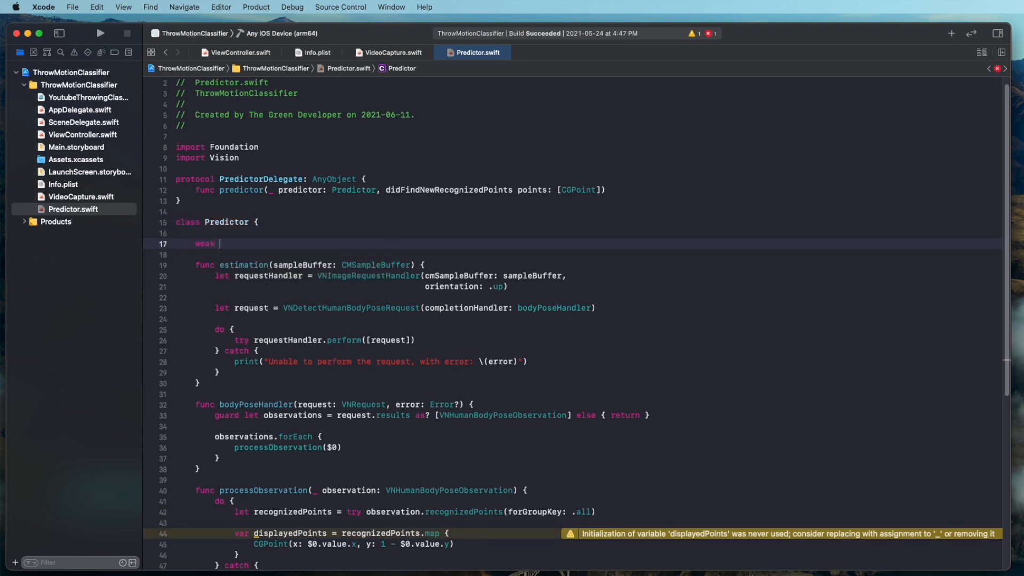
{"action": "type", "text": "var delegate:"}
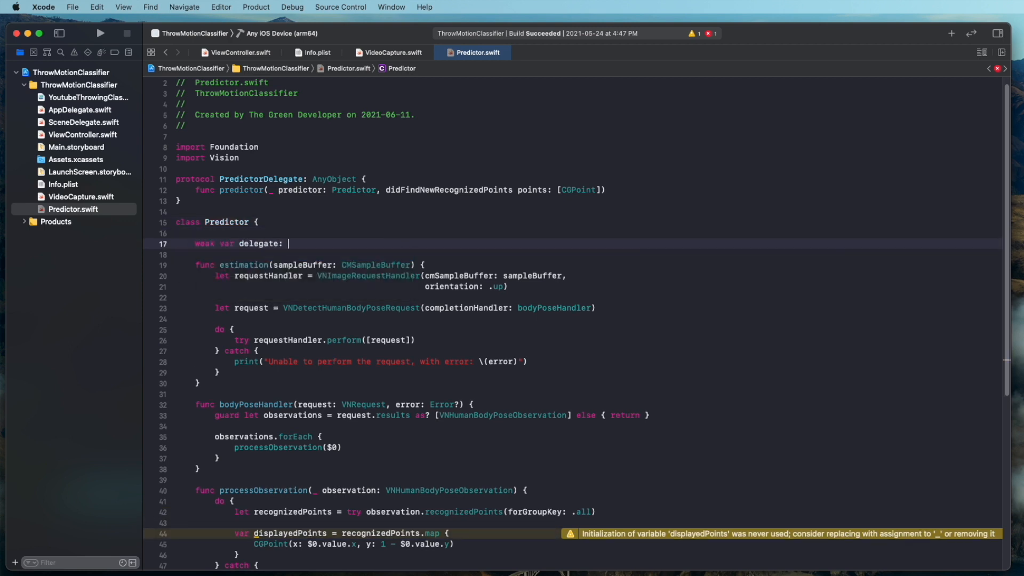
{"action": "type", "text": "PredictorDelegate?"}
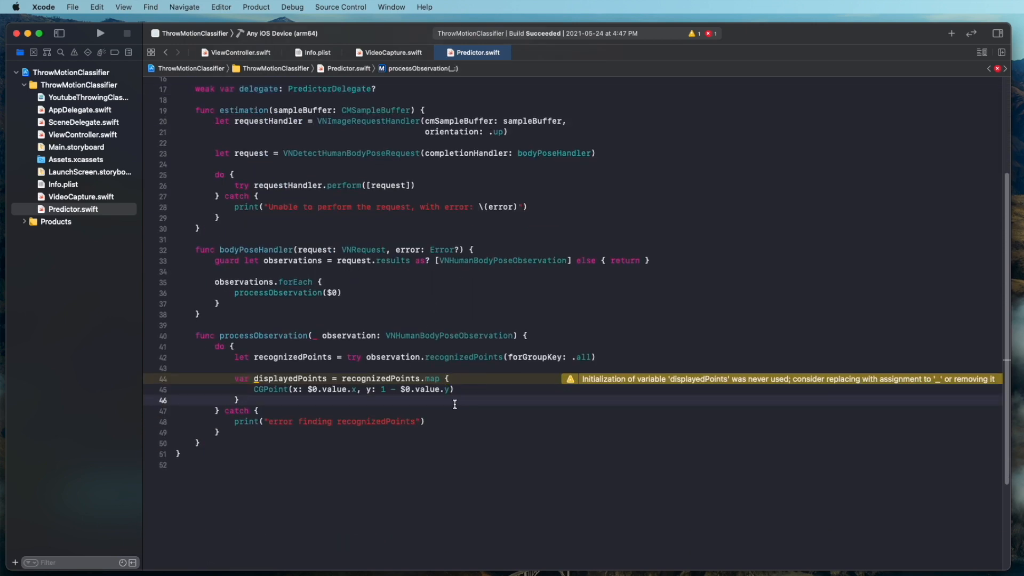
{"action": "type", "text": "delegate?.predictor(self, didFindNewRecognizedPoints: [CGPoint"}
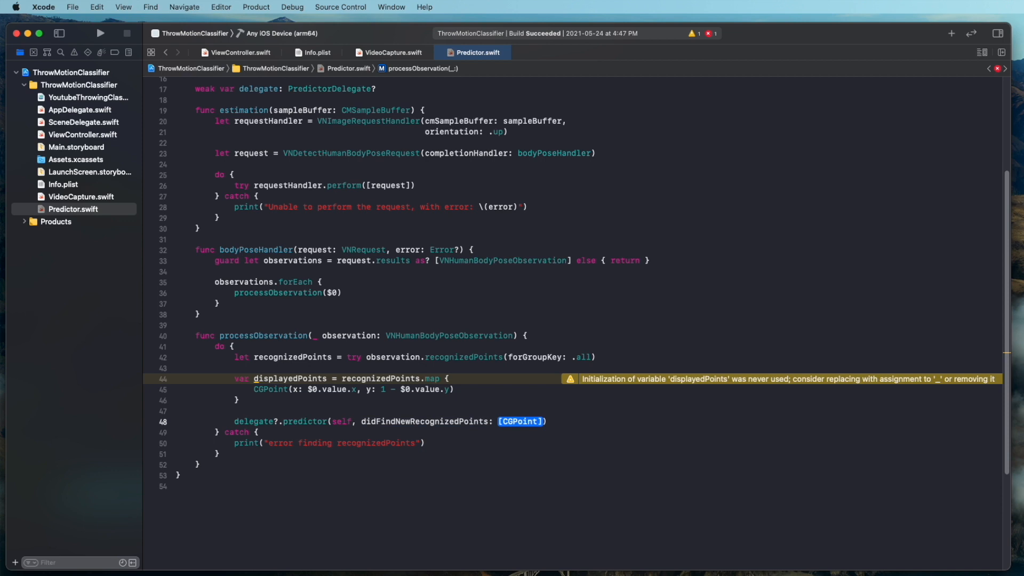
{"action": "type", "text": "displayedPoints"}
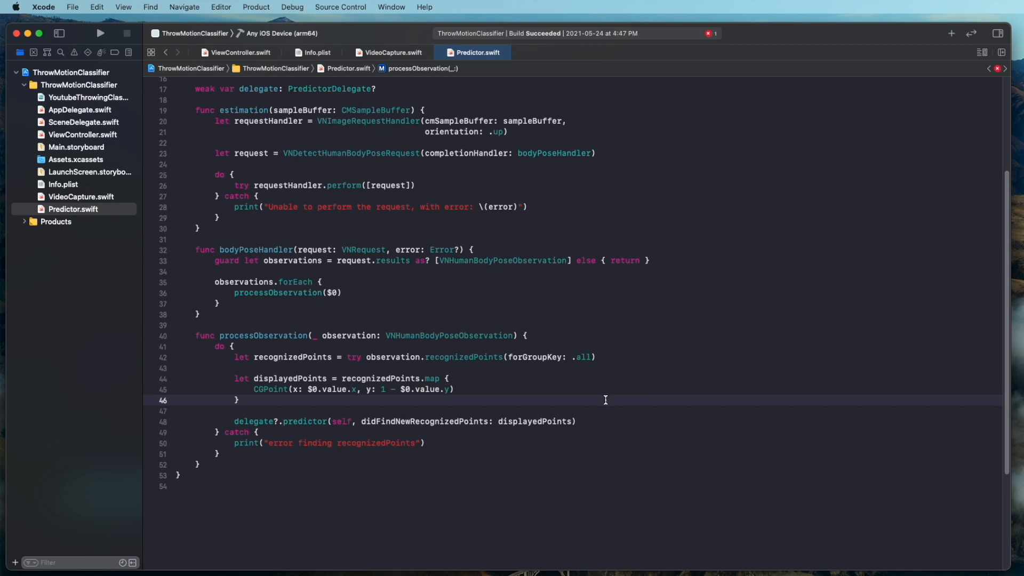
{"action": "mouse_move", "coordinate": [239, 52]}
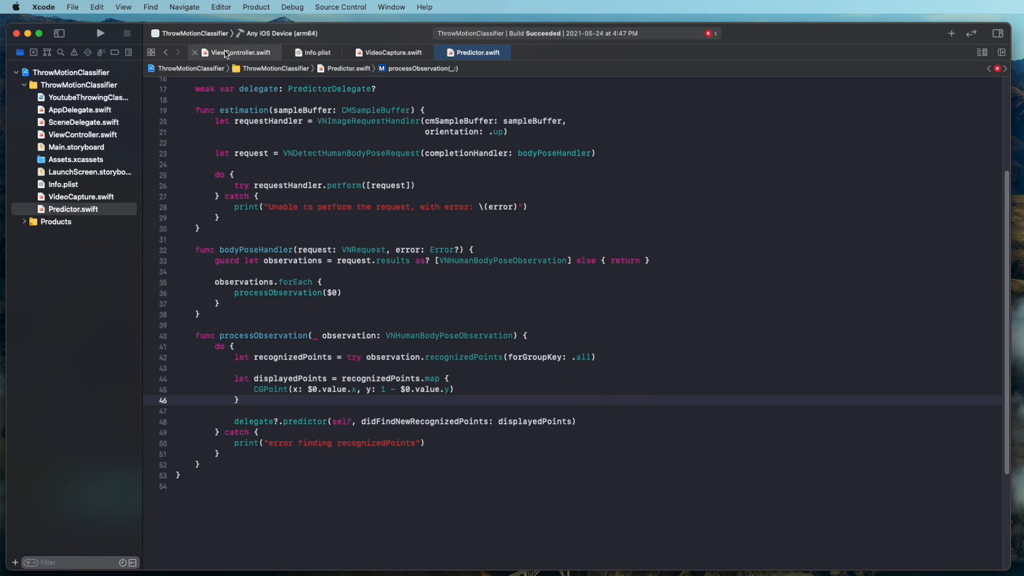
In ViewController's viewDidLoad, set videoCapture.predictor.delegate = self and begin an extension
{"action": "left_click", "coordinate": [239, 52]}
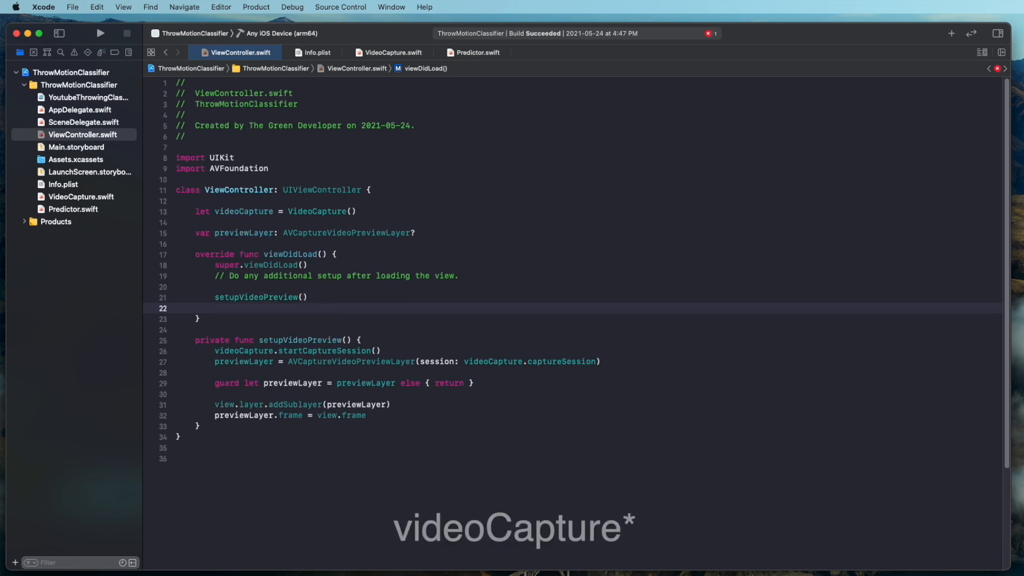
{"action": "type", "text": "videoCapture.predictor.delegate"}
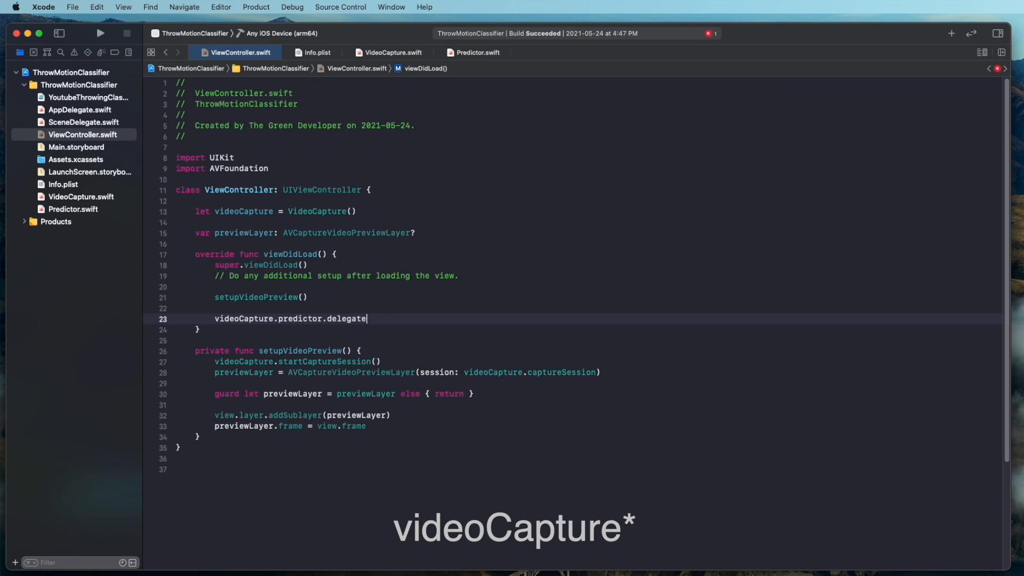
{"action": "type", "text": "= self"}
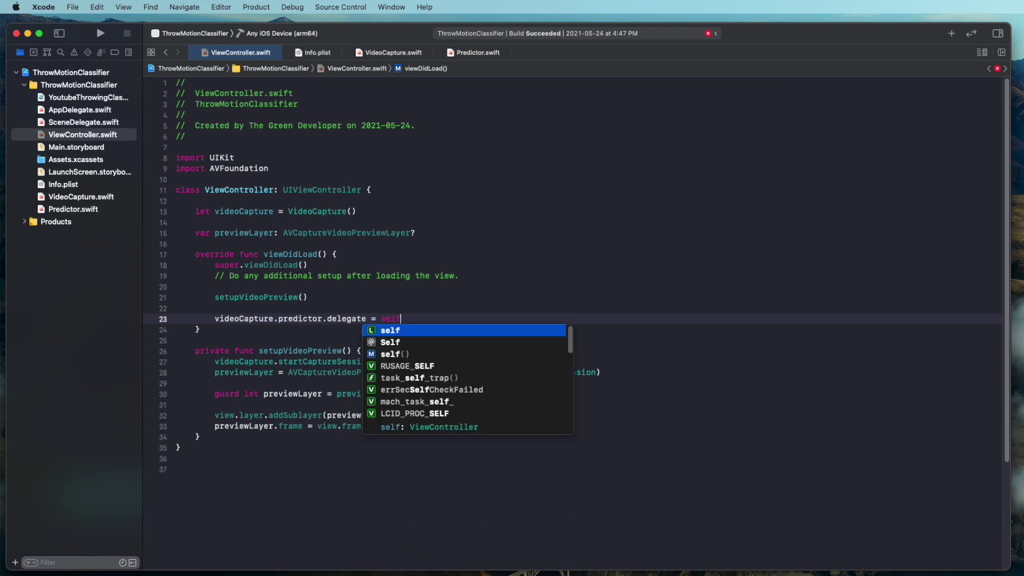
{"action": "mouse_move", "coordinate": [330, 282]}
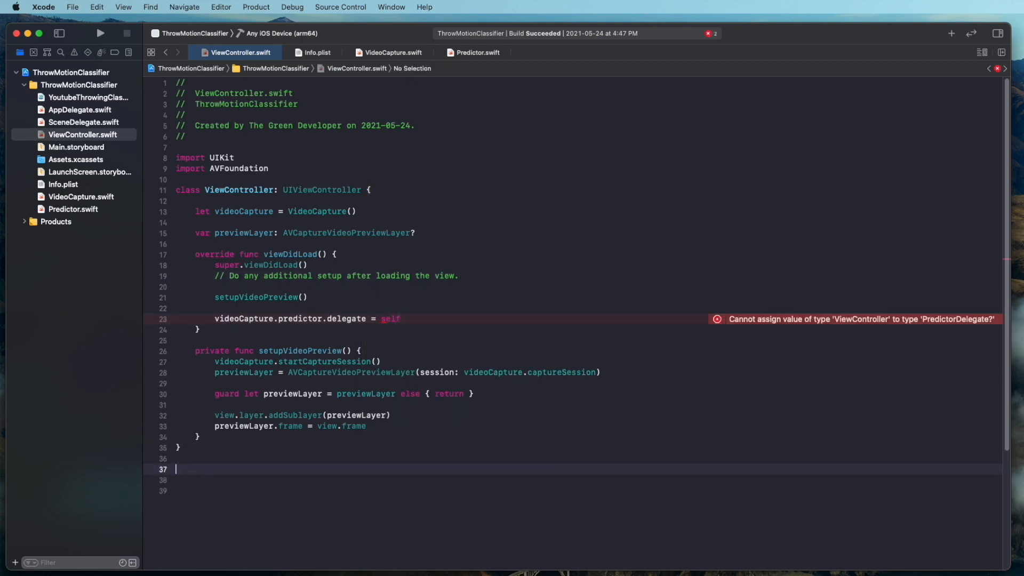
{"action": "type", "text": "extension V"}
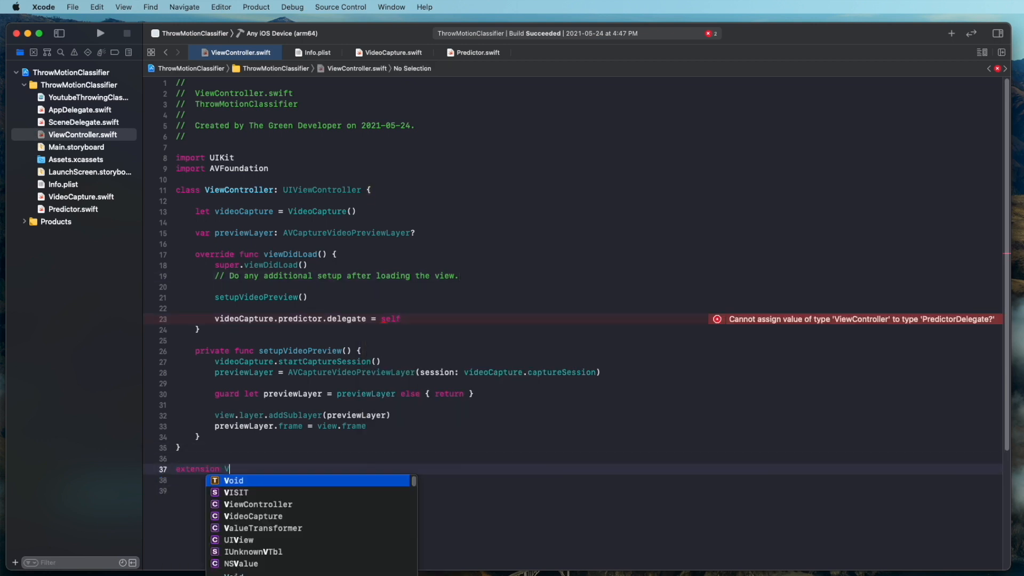
Declare extension ViewController: PredictorDelegate and insert the predictor(_:didFindNewRecognizedPoints:) stub
{"action": "type", "text": "iewController: PredictorDelegate {"}
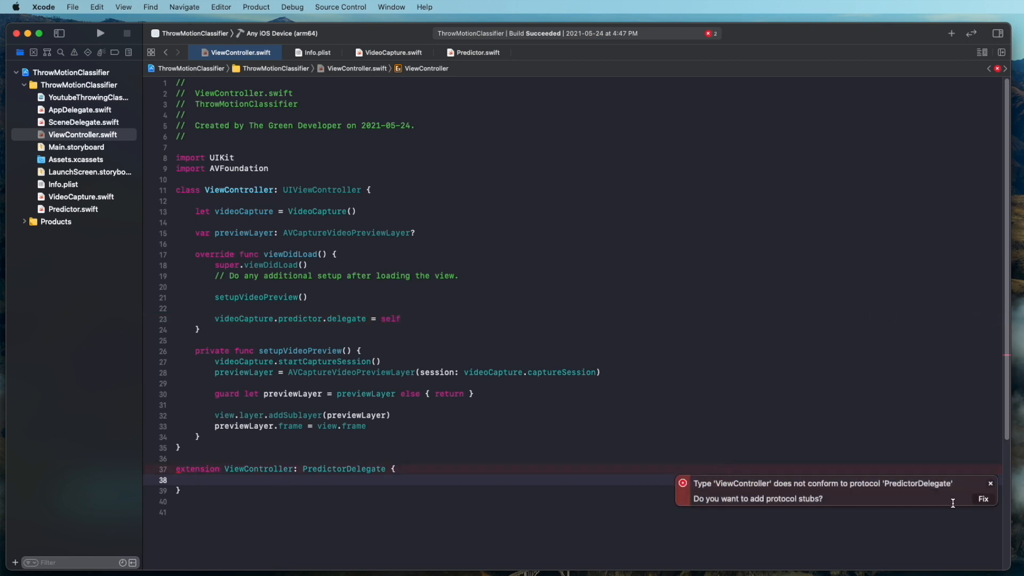
{"action": "left_click", "coordinate": [983, 500]}
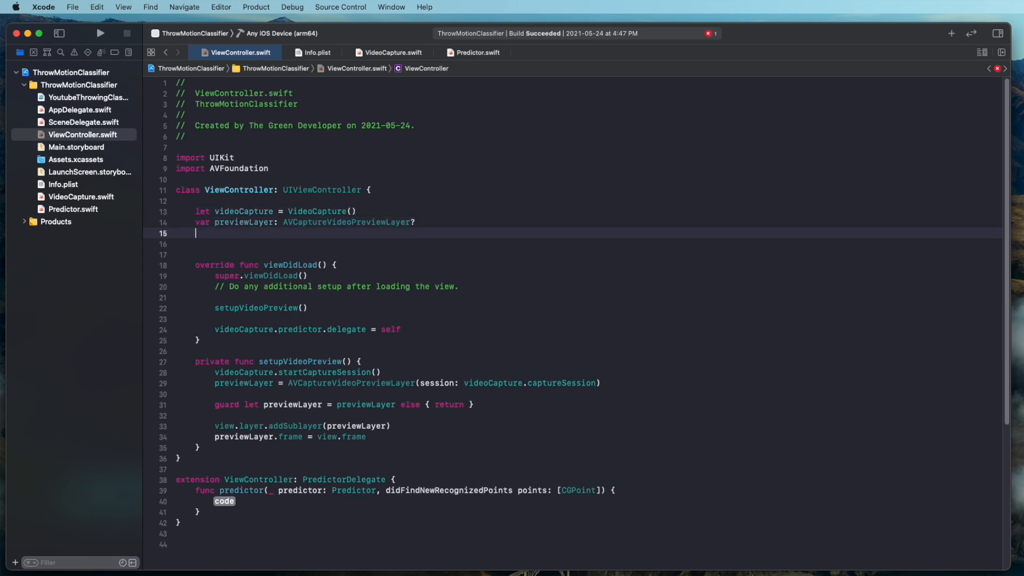
Add a pointsLayer CAShapeLayer as a view sublayer in setupVideoPreview with green stroke colour
{"action": "type", "text": "var pointsLayer = CAShapeLayer"}
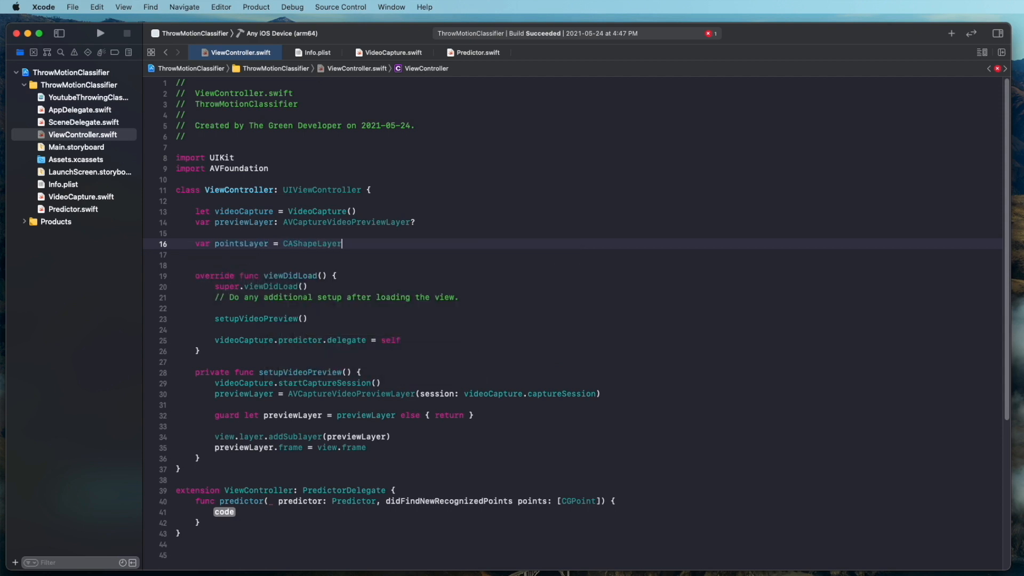
{"action": "left_click", "coordinate": [368, 448]}
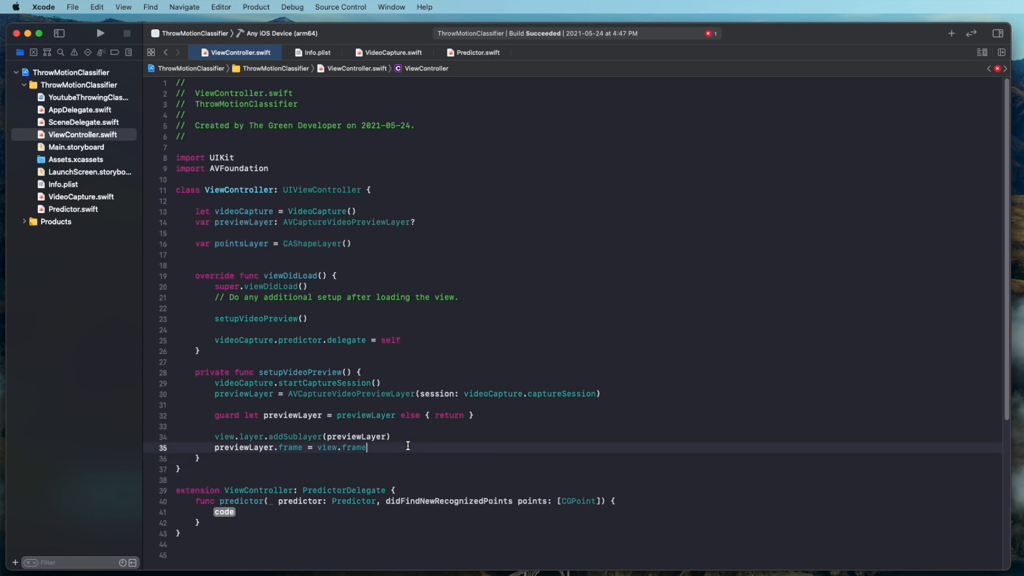
{"action": "type", "text": "view.l"}
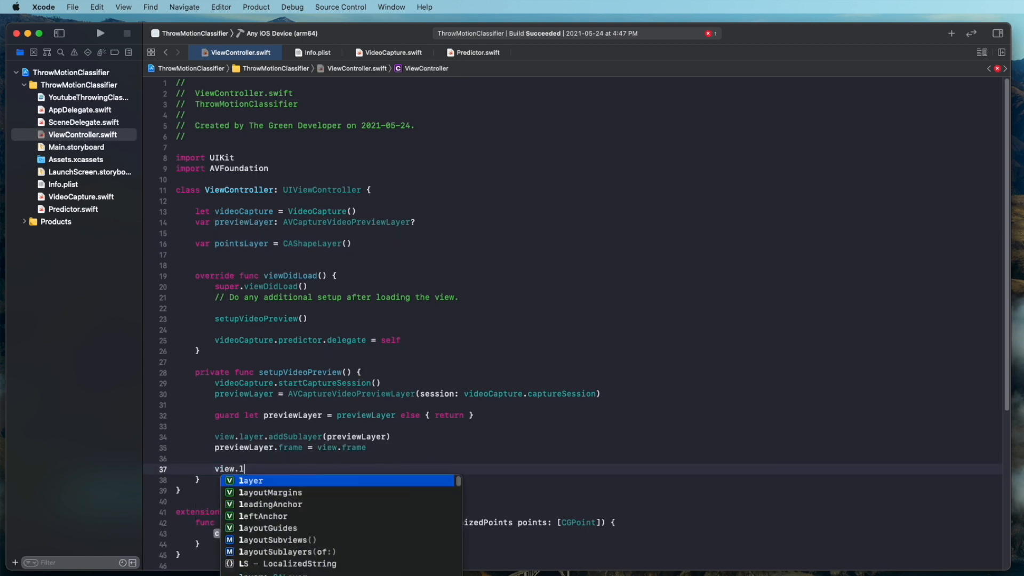
{"action": "type", "text": "ayer.addSublayer(pointsLayer"}
{"action": "type", "text": "pointsLayer.strokeColor ="}
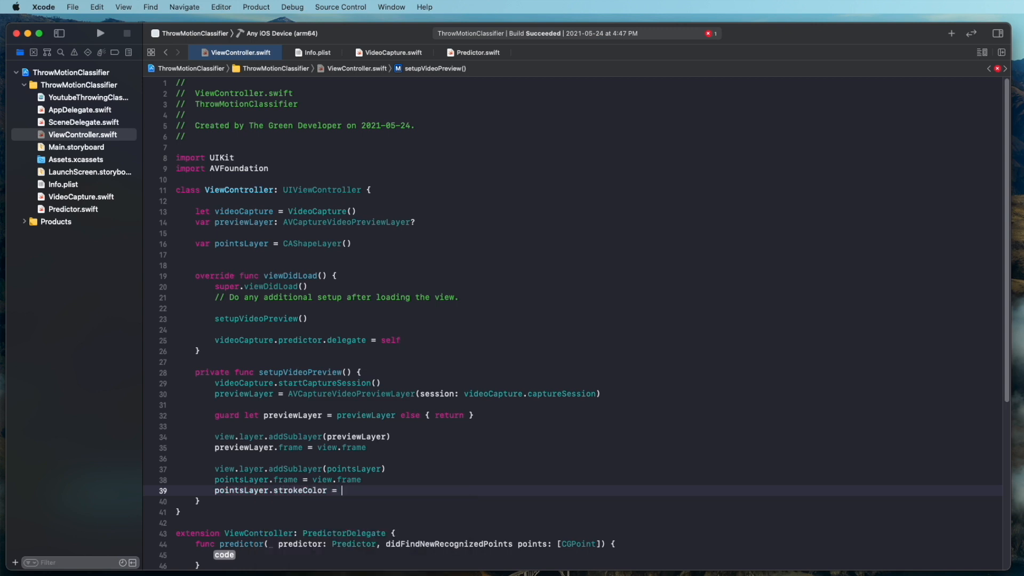
{"action": "type", "text": "UIColor.green.cgColor"}
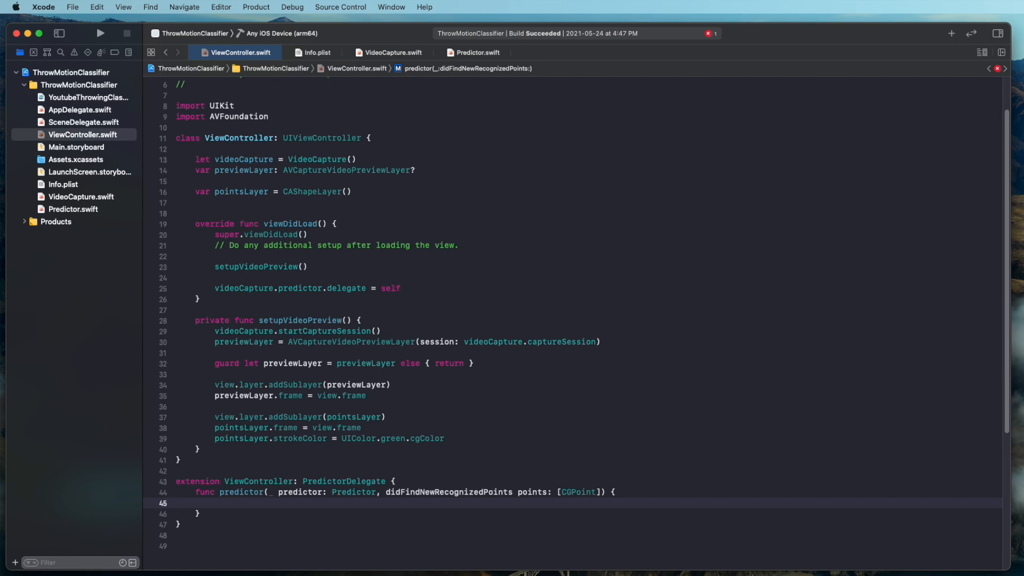
Guard-unwrap previewLayer in the delegate method, returning early if nil
{"action": "type", "text": "guard let previewLayer"}
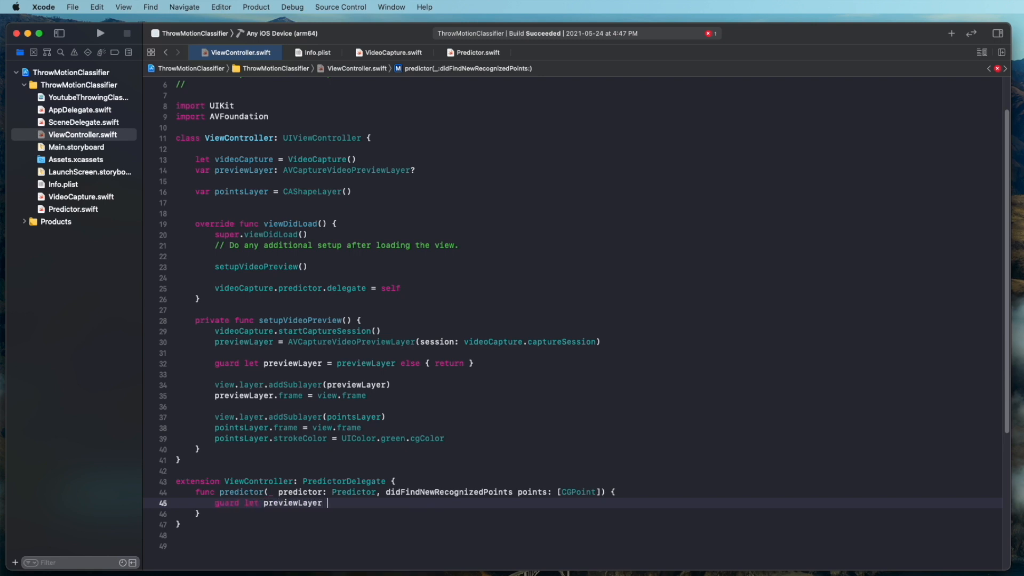
{"action": "type", "text": "= previewLayer e"}
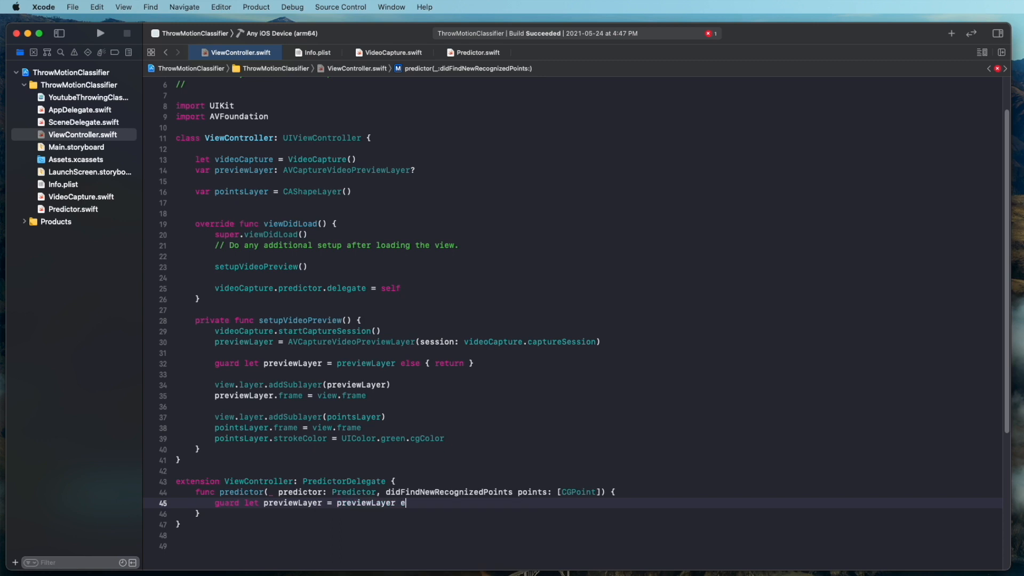
{"action": "type", "text": "lse { return }"}
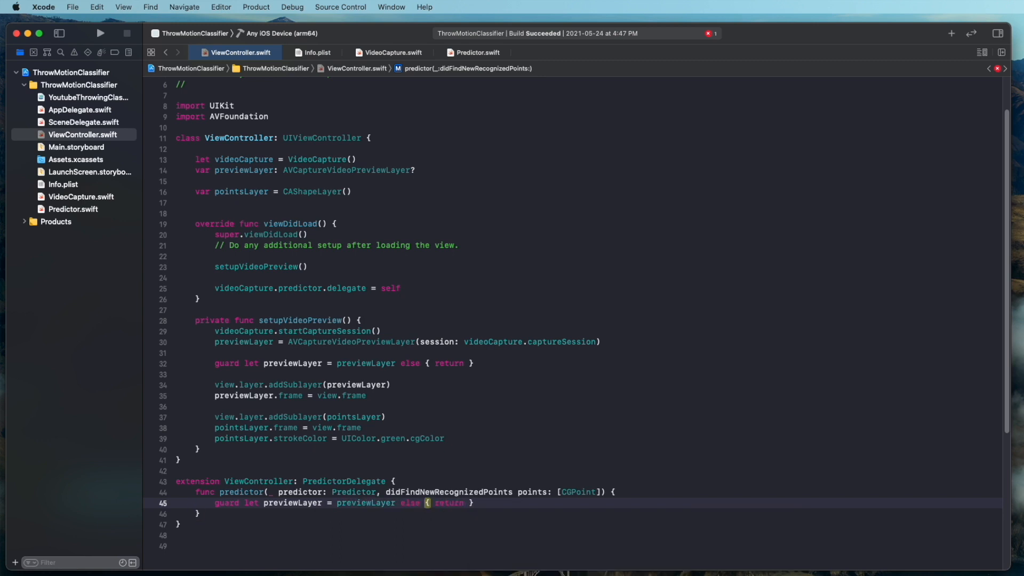
Map points through layerPointConverted into convertedPoints and start a CGMutablePath named combinedPath
{"action": "type", "text": "let converted"}
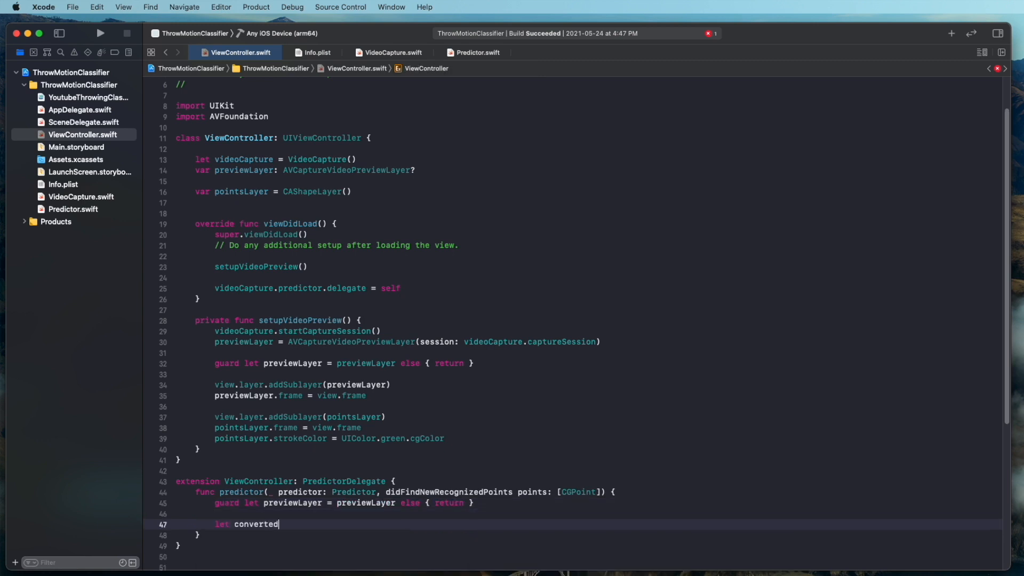
{"action": "type", "text": "Points = points.map {"}
{"action": "type", "text": "previewLayer.layerPointConverted(fromCaptureDevicePoint: CGPoint"}
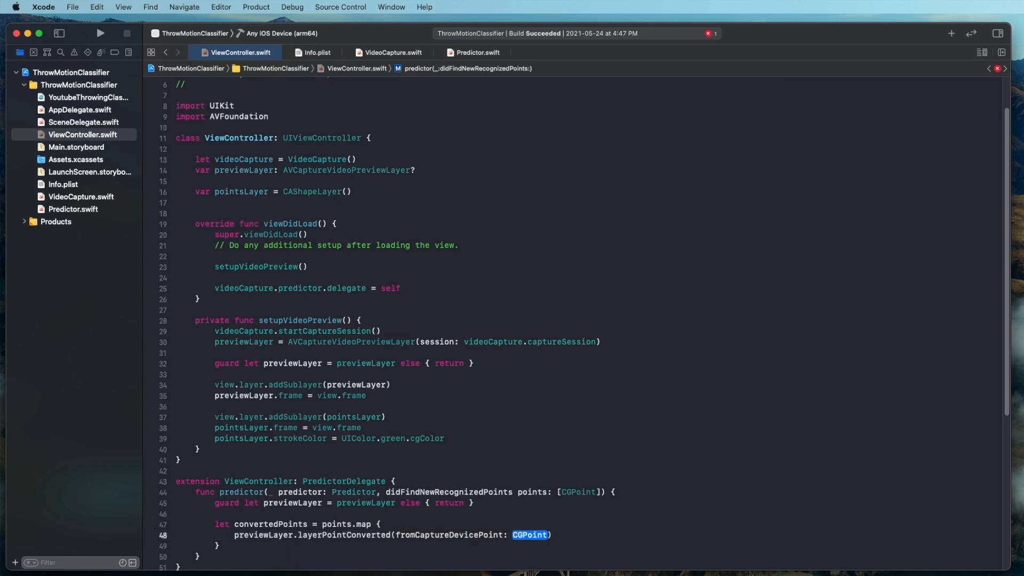
{"action": "type", "text": "$0"}
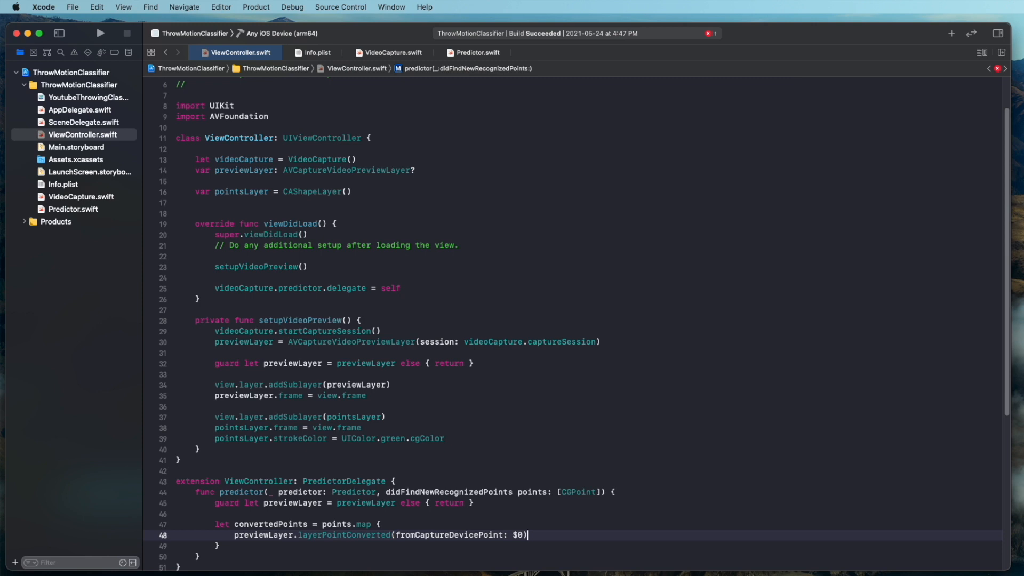
{"action": "type", "text": "let combined"}
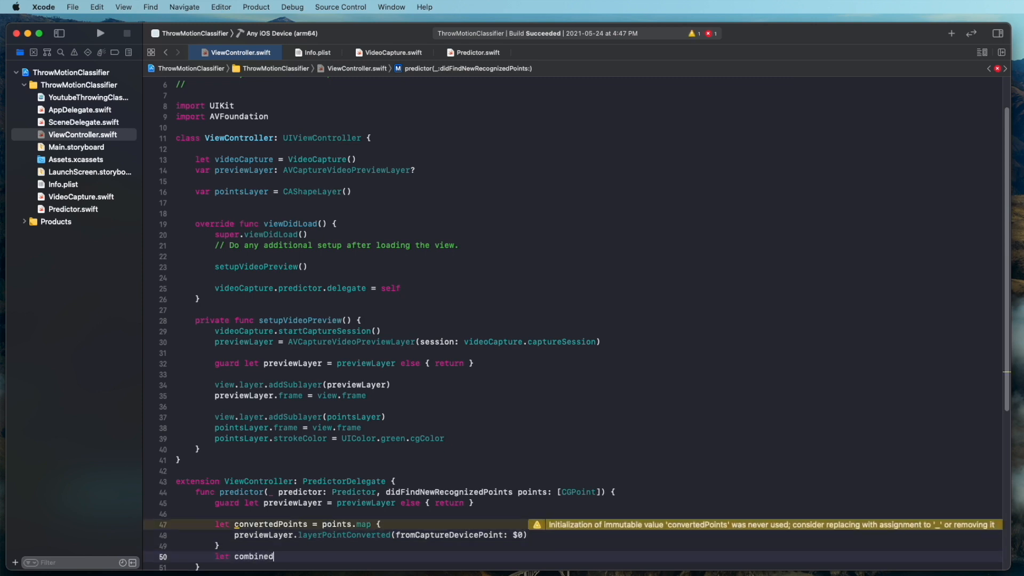
{"action": "type", "text": "Path = CGMutablePath("}
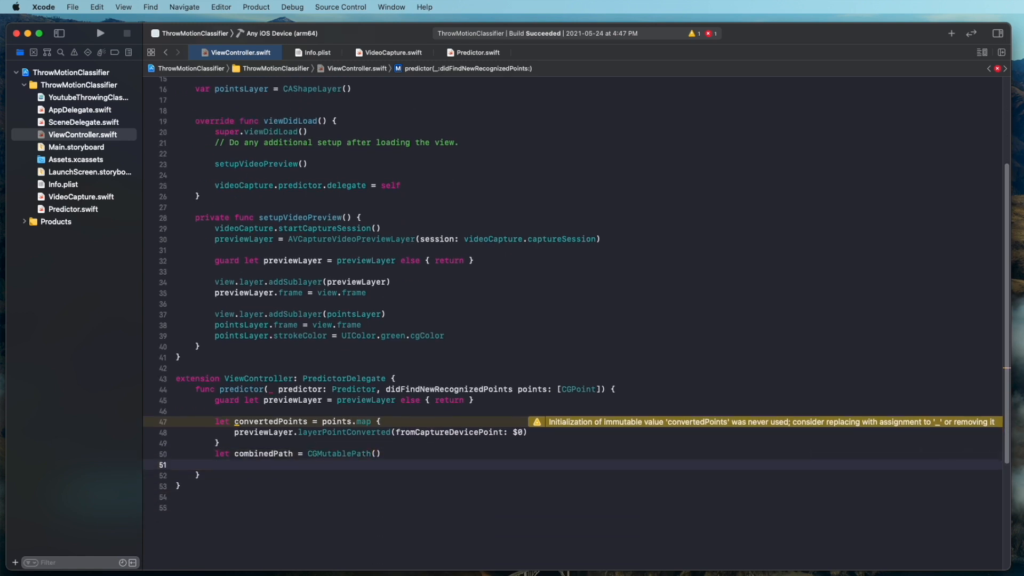
Loop over convertedPoints, adding each point's 10×10 oval dotPath.cgPath to combinedPath
{"action": "type", "text": "for point in convertedPoints"}
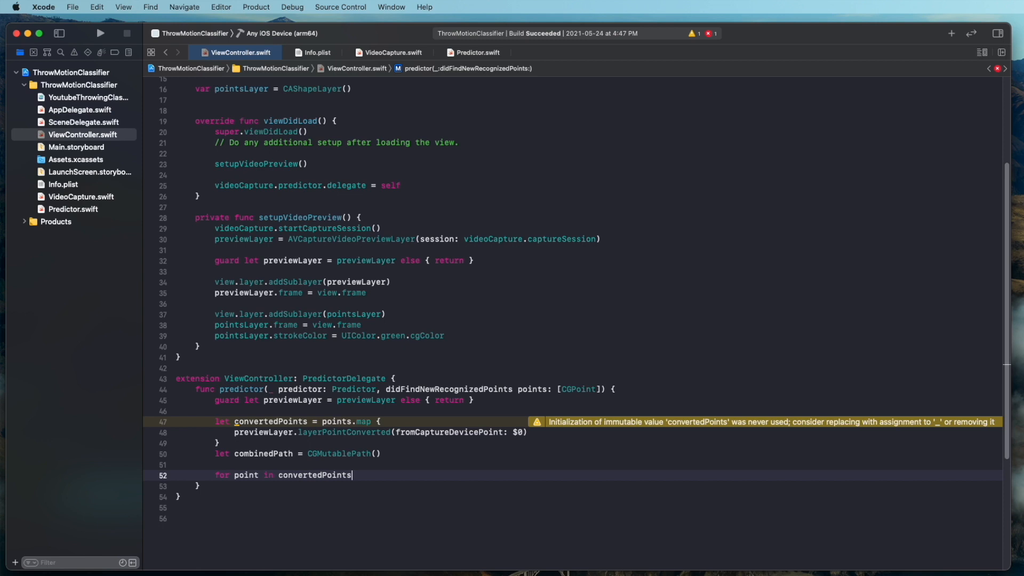
{"action": "type", "text": "{"}
{"action": "type", "text": "let dotPath = UIBezierPath("}
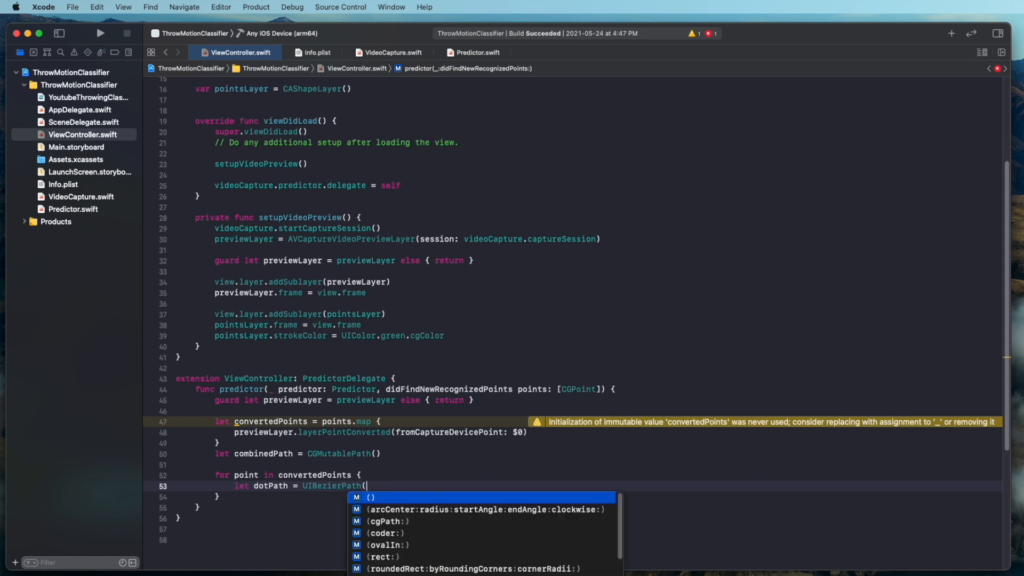
{"action": "left_click", "coordinate": [386, 545]}
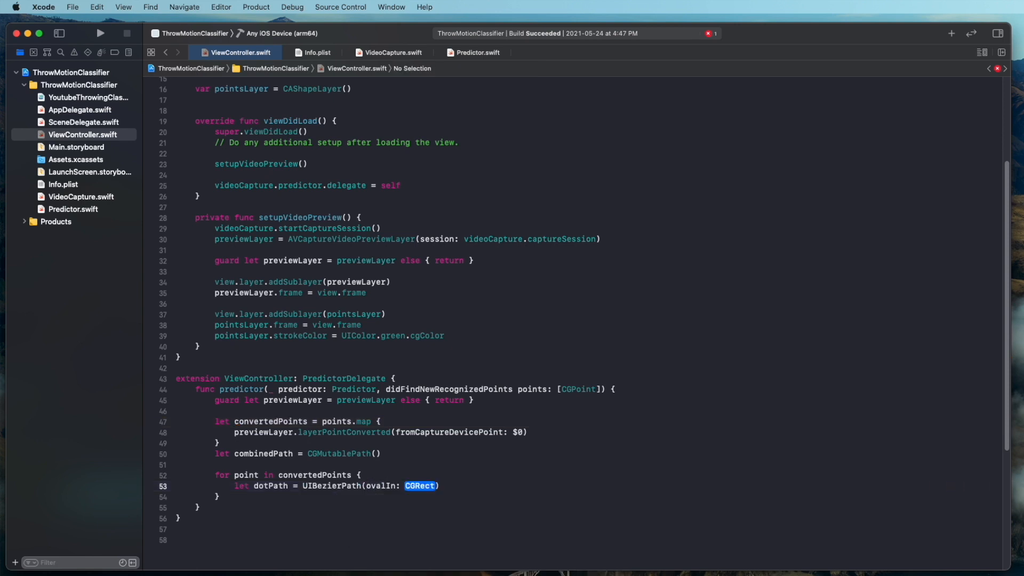
{"action": "type", "text": "("}
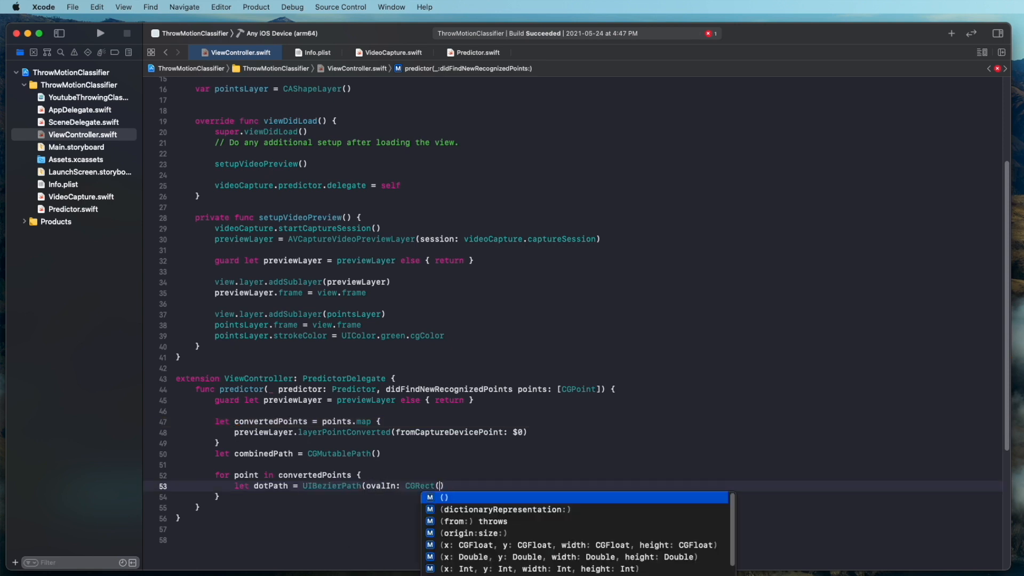
{"action": "left_click", "coordinate": [571, 545]}
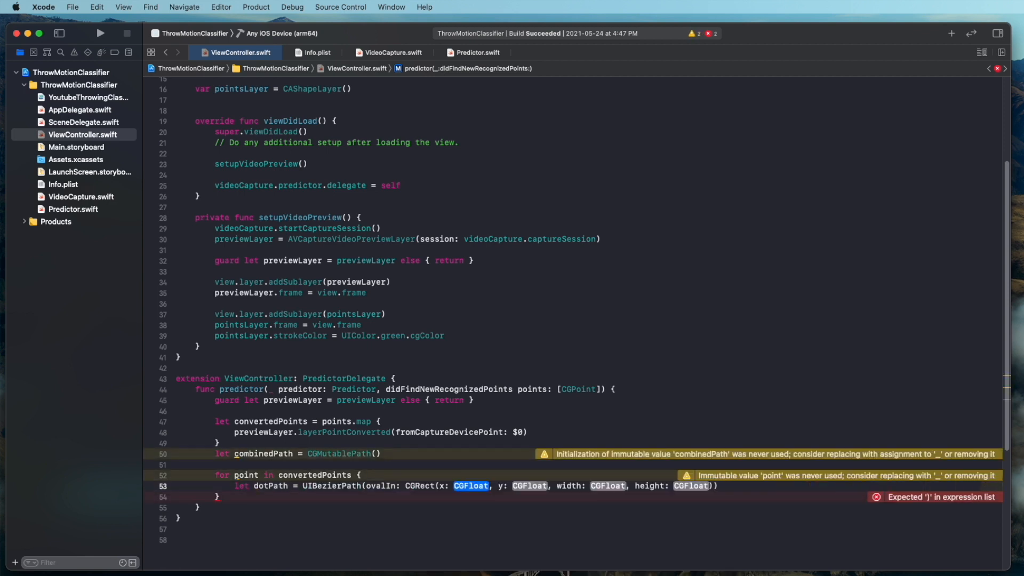
{"action": "type", "text": "point.x"}
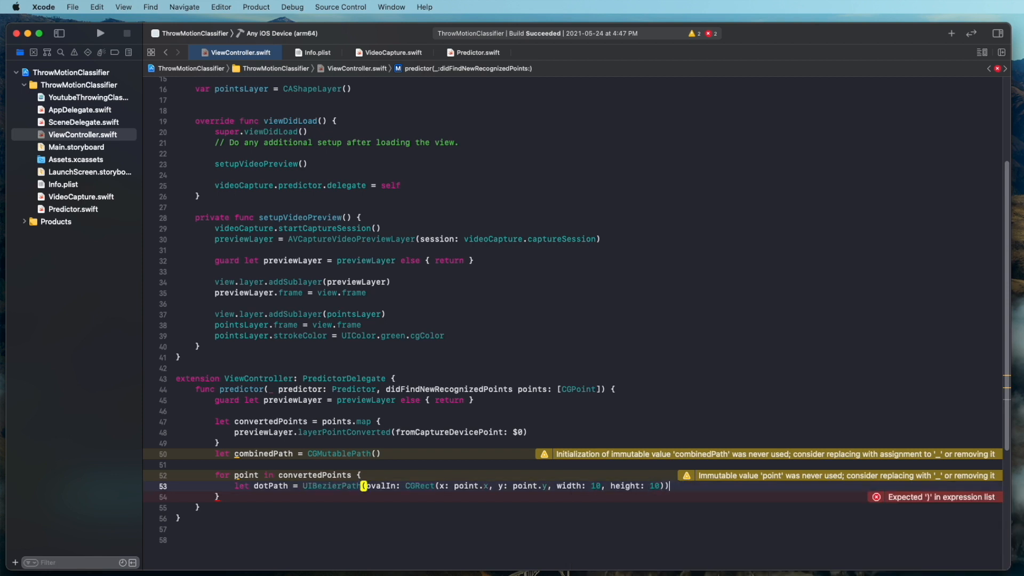
{"action": "type", "text": "combinedPath.addPath(path: CGPath"}
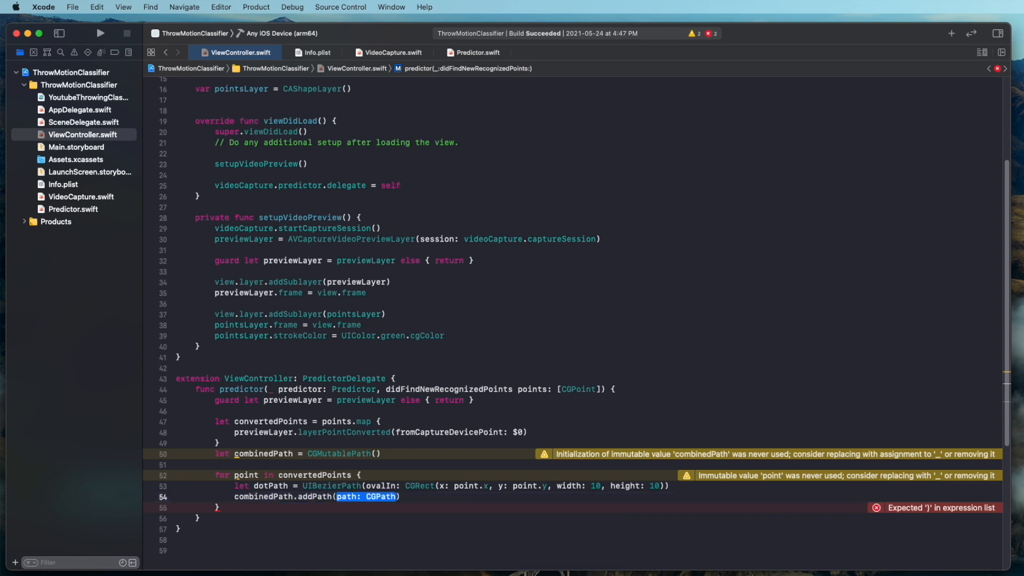
{"action": "type", "text": "dotPath.cgPath"}
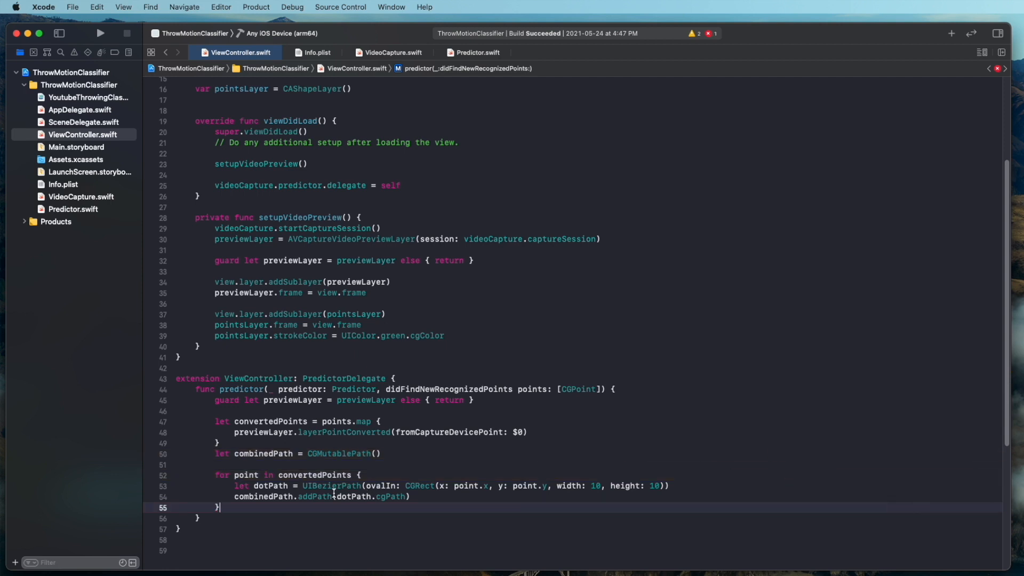
{"action": "type", "text": "pointsLayer."}
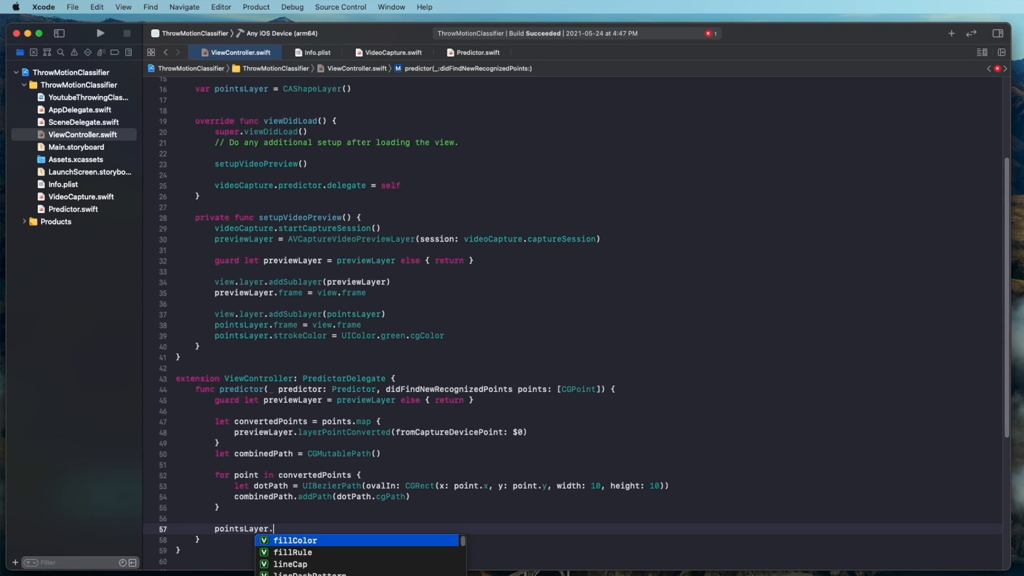
Assign combinedPath to pointsLayer.path and call didChangeValue(for: \.path) in DispatchQueue.main.async
{"action": "type", "text": "path = c"}
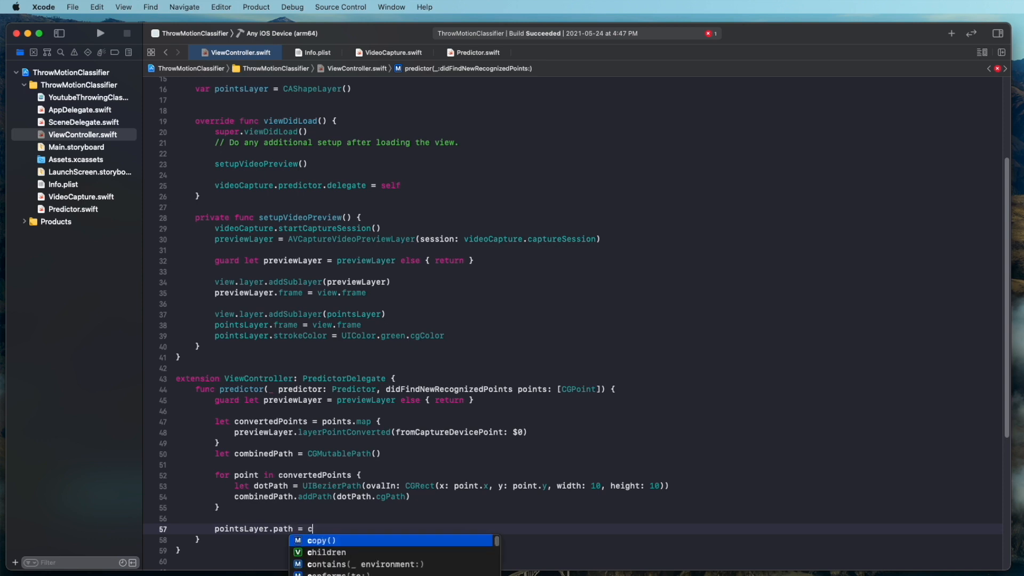
{"action": "key", "text": "Return"}
{"action": "type", "text": "self."}
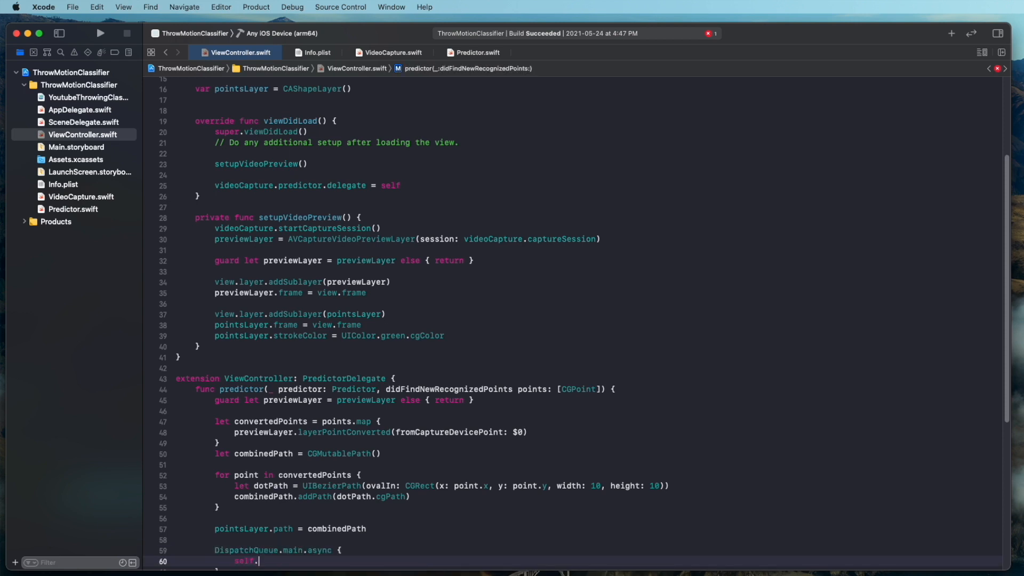
{"action": "type", "text": "pointsLayer.didChangeValue(for: KeyPath<CAShapeLayer, Value>"}
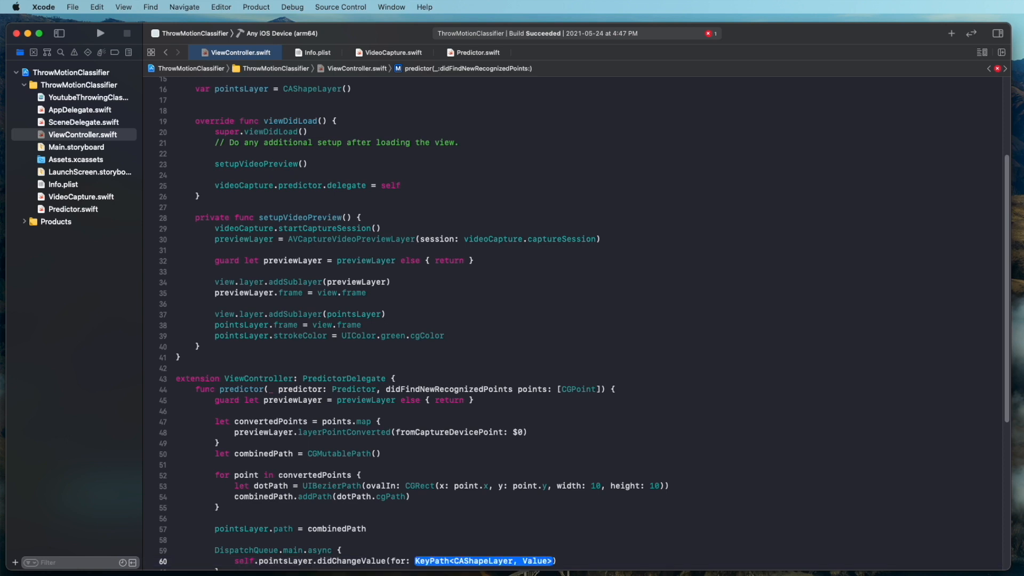
{"action": "type", "text": "\\.path"}
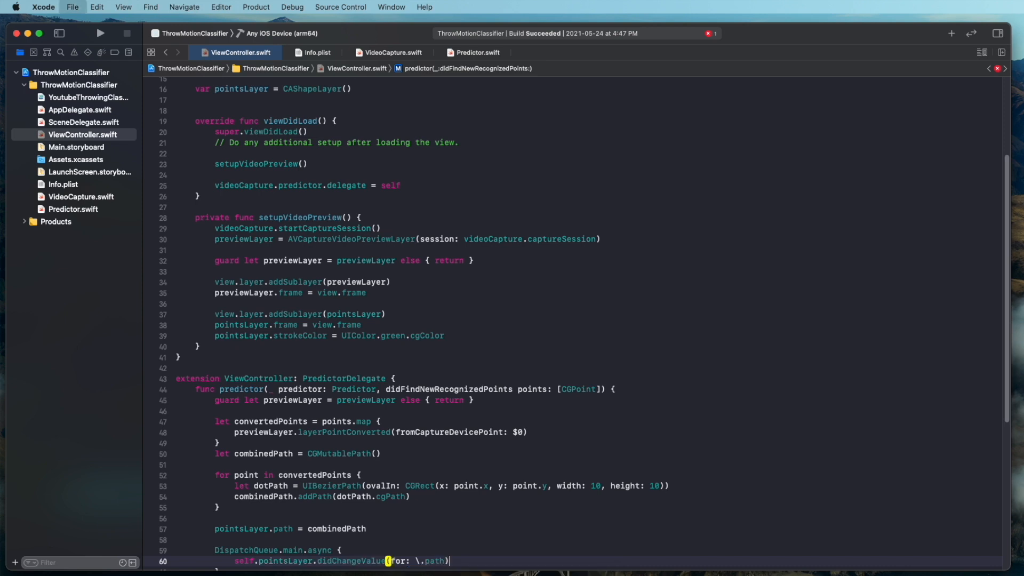
{"action": "scroll", "scroll_direction": "down", "scroll_amount": 3}
{"action": "type", "text": "Vi"}
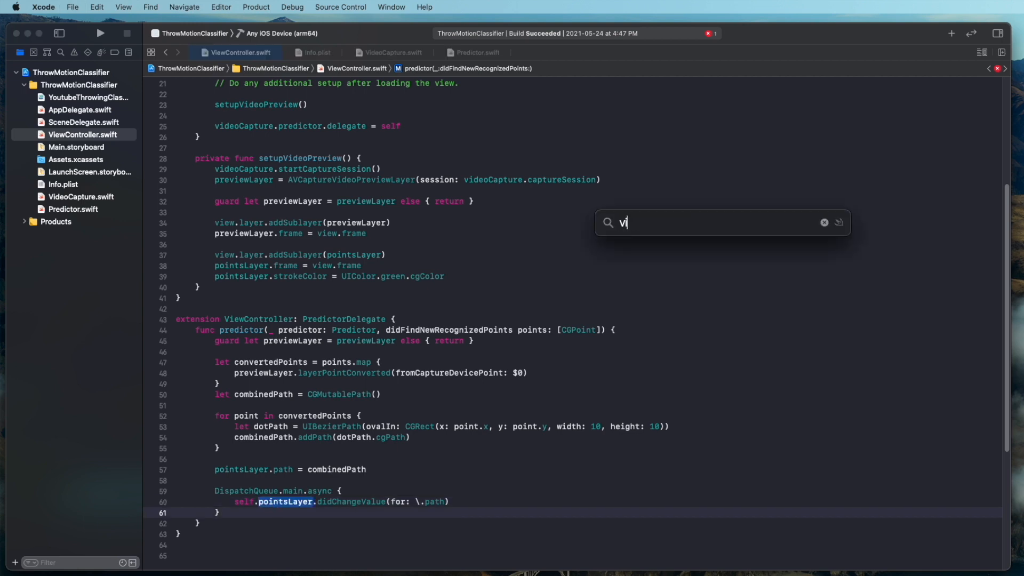
In VideoCapture.swift's captureOutput, call predictor.estimation(sampleBuffer: sampleBuffer) instead of printing
{"action": "left_click", "coordinate": [392, 52]}
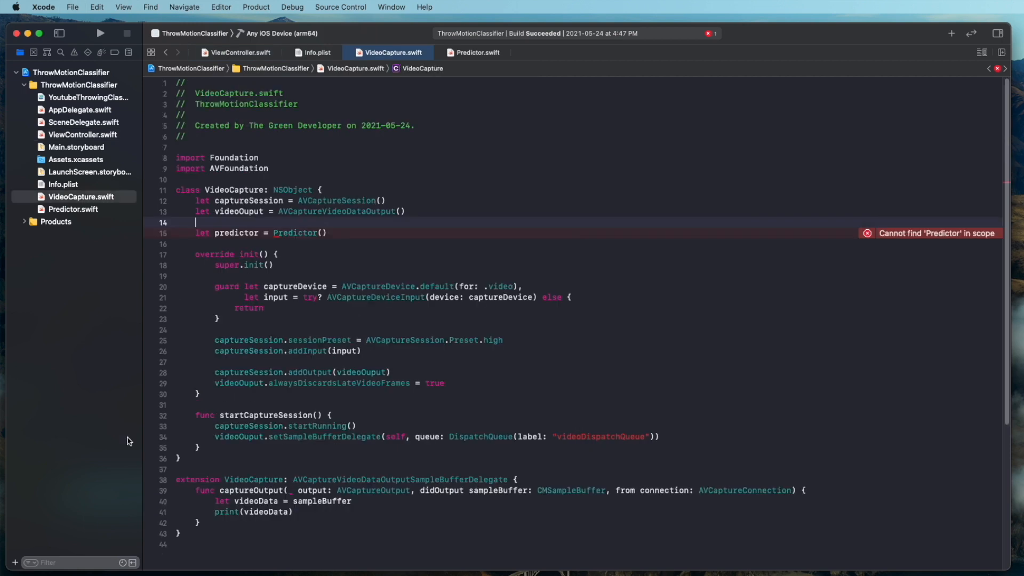
{"action": "left_click", "coordinate": [378, 276]}
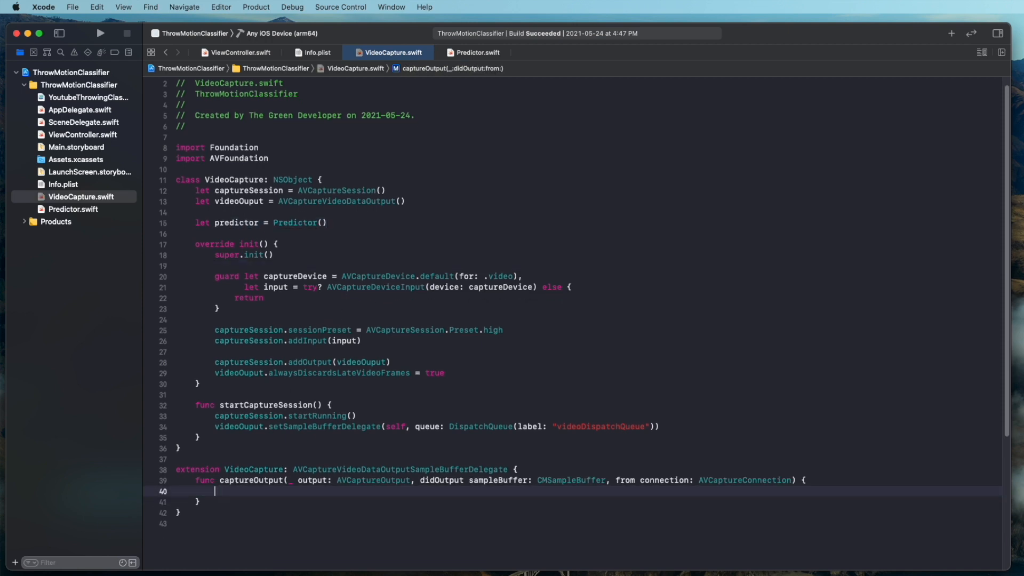
{"action": "type", "text": "predictor.estimation(sampleBuffer: sampleBuffer"}
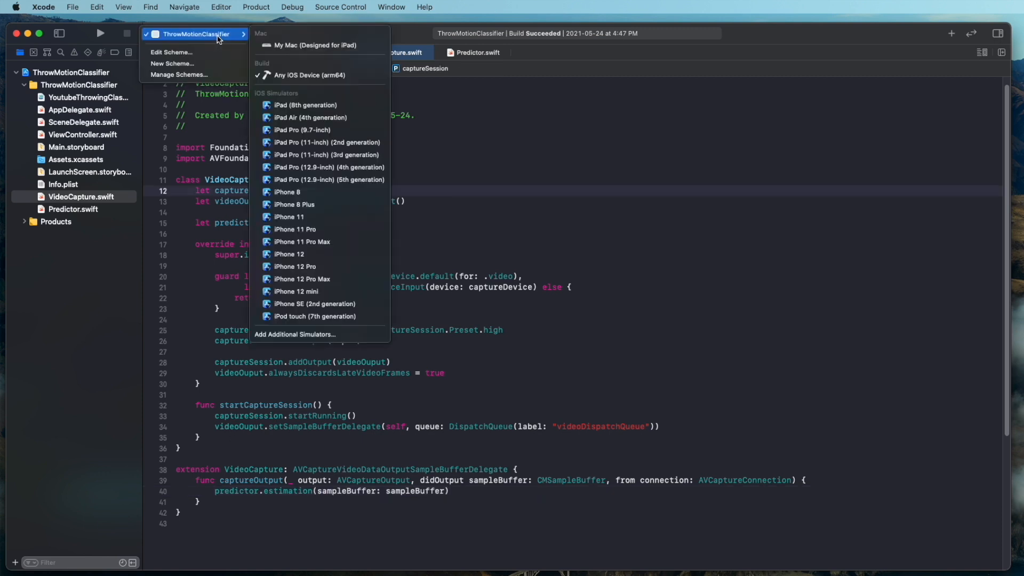
{"action": "left_click", "coordinate": [305, 75]}
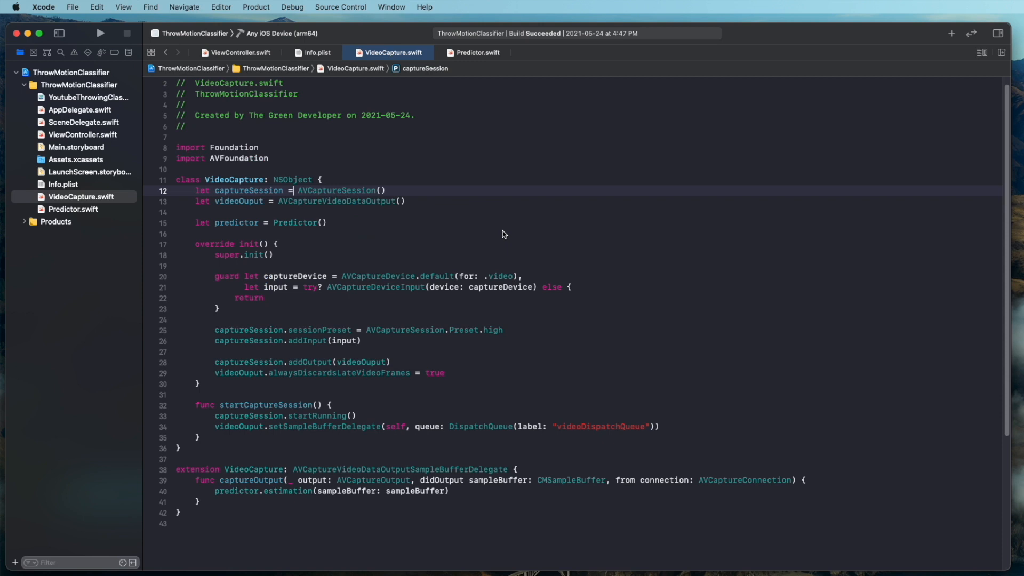